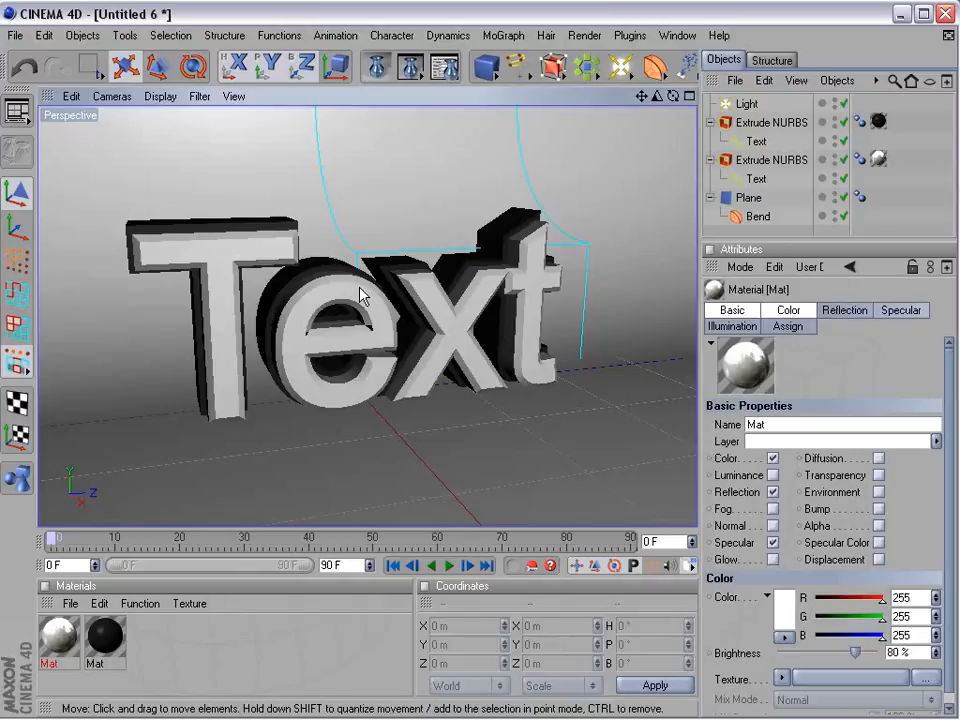
pyautogui.moveTo(204, 232)
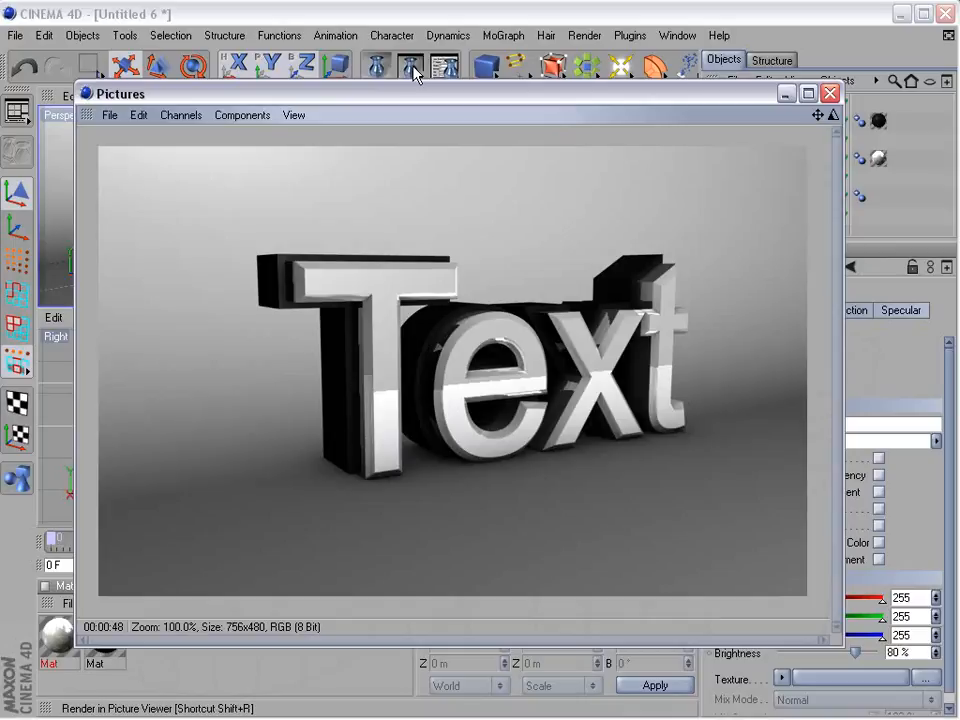
pyautogui.moveTo(414, 244)
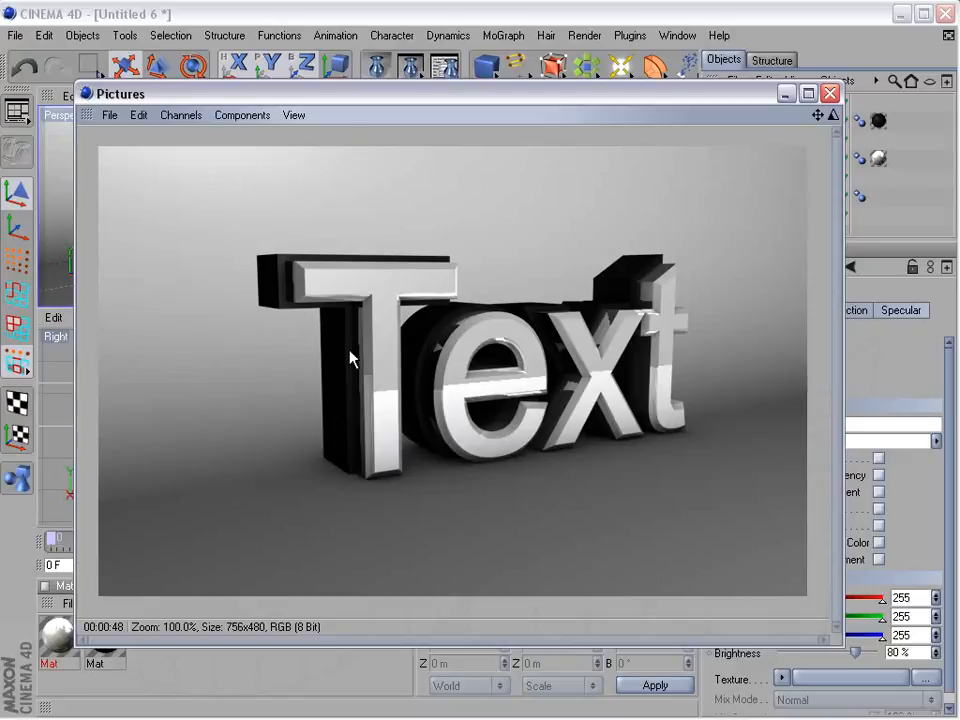
pyautogui.moveTo(830, 94)
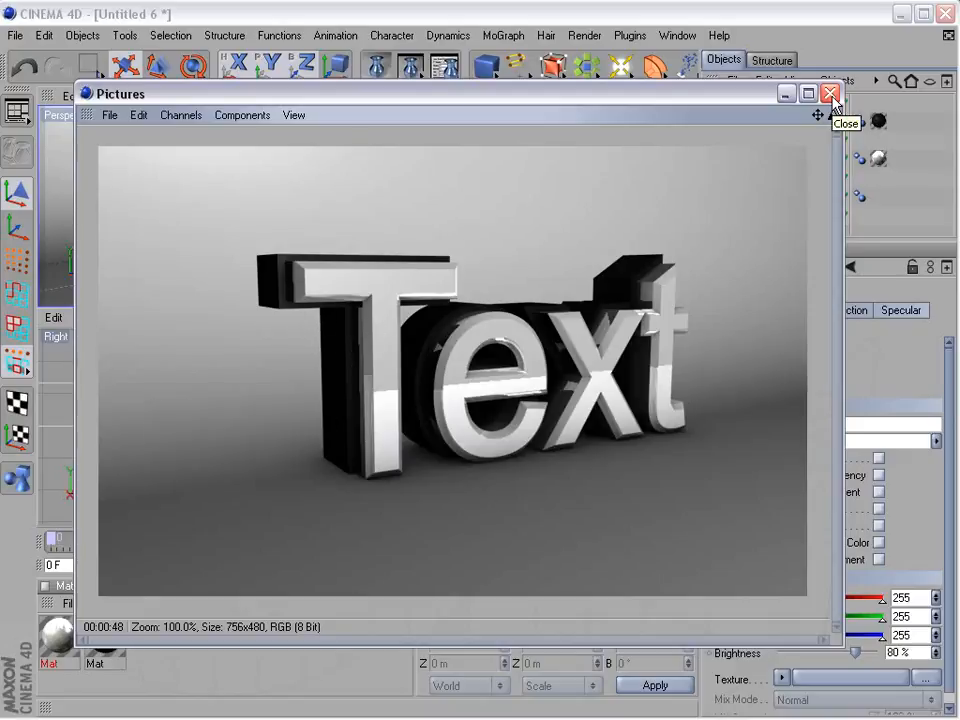
# - Close the rendered image and start a fresh empty scene via File > New
pyautogui.click(830, 94)
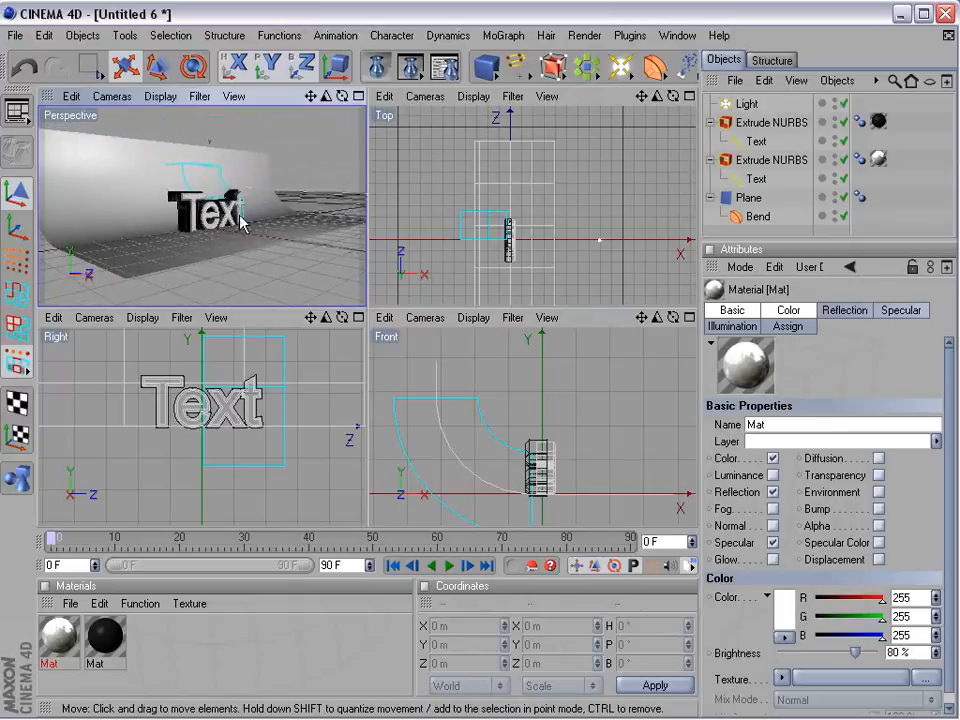
pyautogui.click(16, 36)
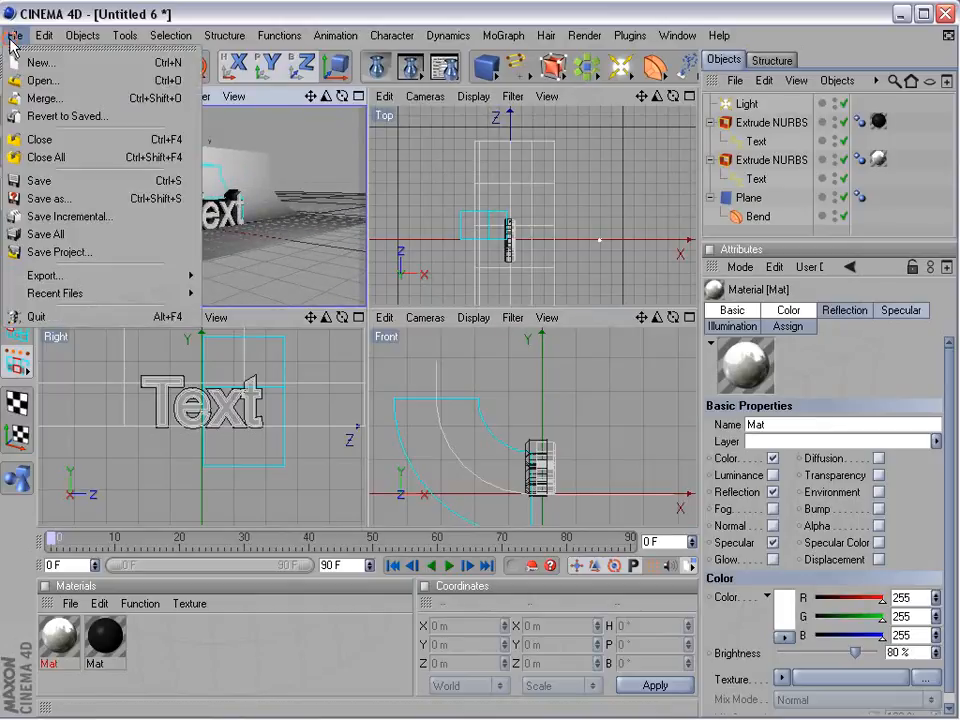
pyautogui.click(40, 62)
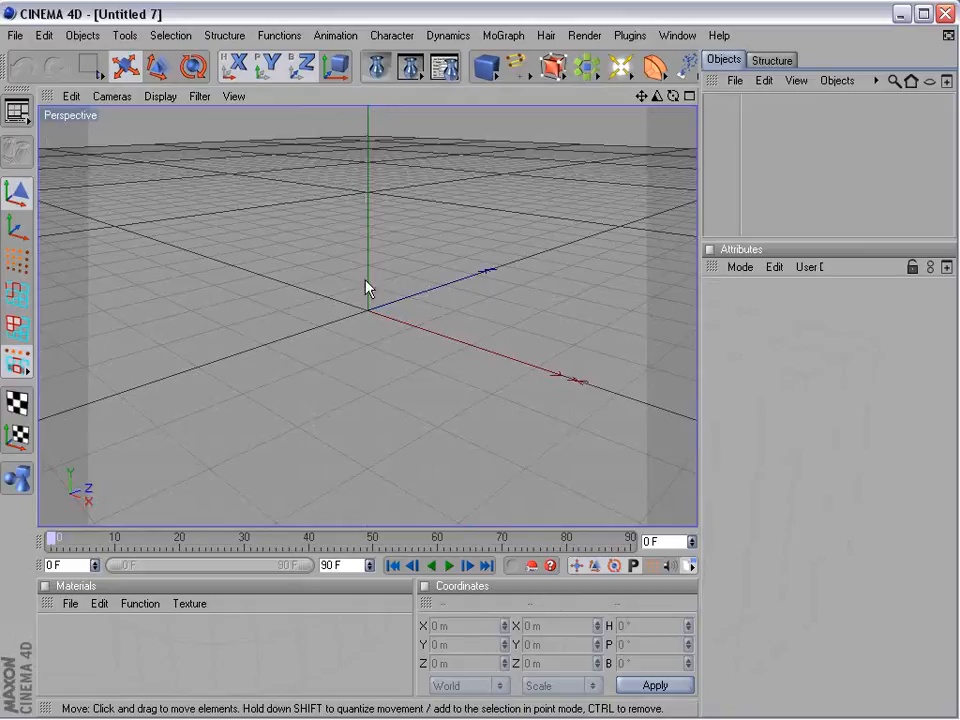
# - Add a Plane primitive sized 1000 m by 1000 m with 60 segments each way
pyautogui.click(486, 68)
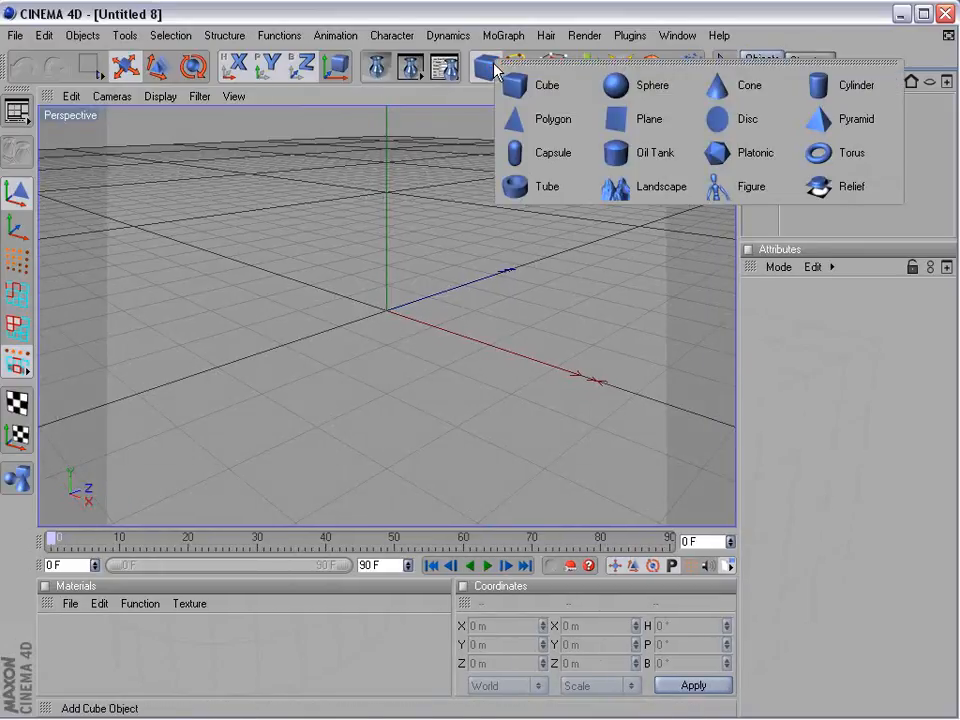
pyautogui.click(648, 118)
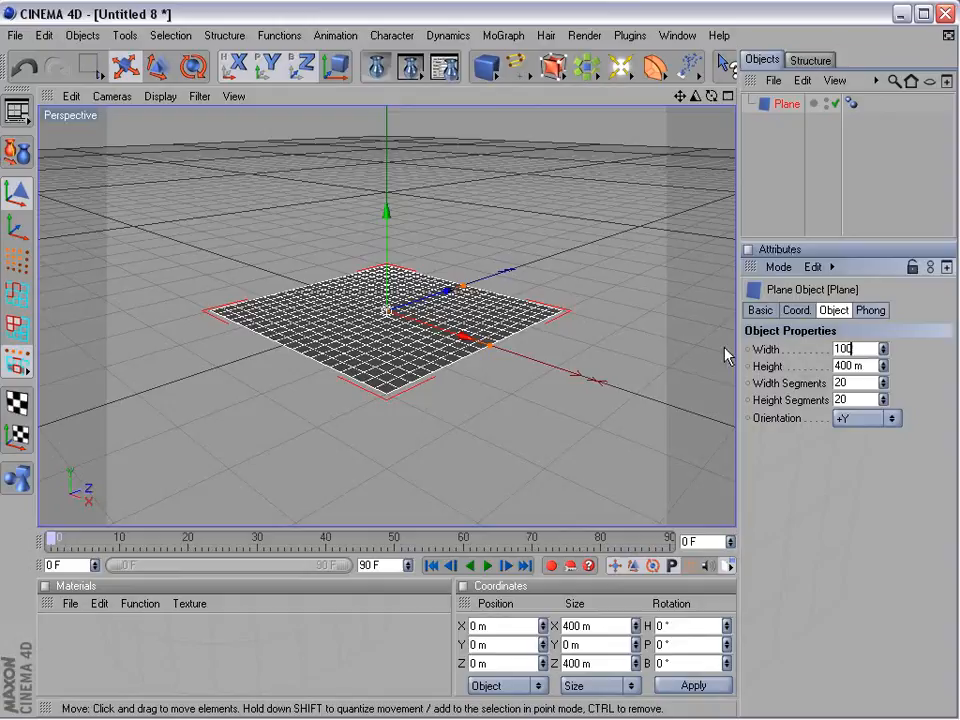
pyautogui.write('1000 m')
pyautogui.click(856, 382)
pyautogui.write('60')
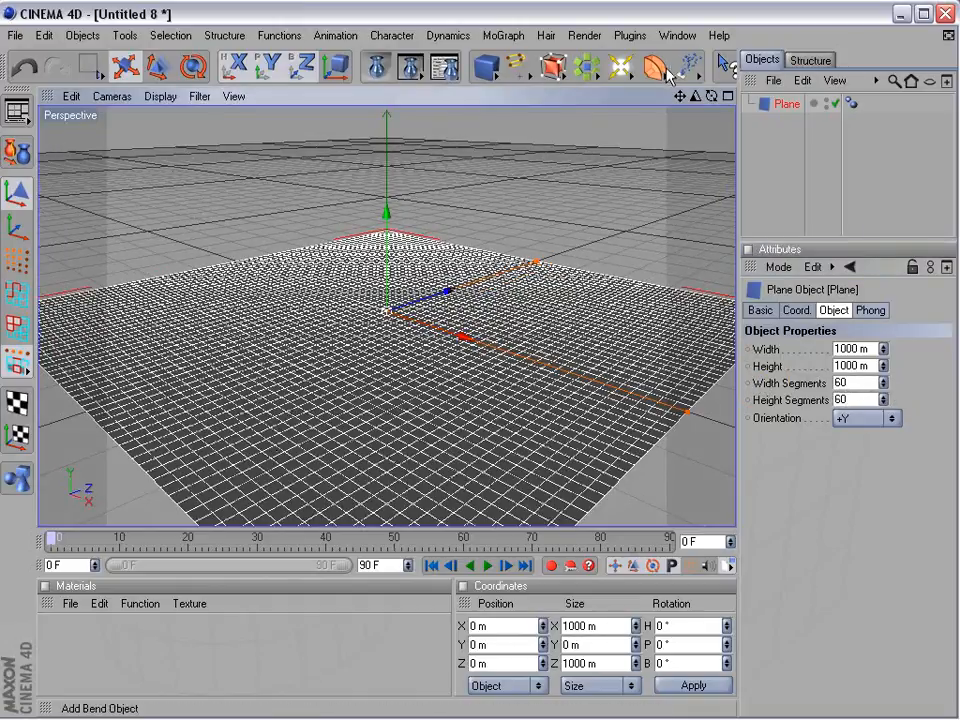
# - Add a Bend deformer under the plane at 90° strength, rotated -90° on B to curve it upward
pyautogui.click(664, 66)
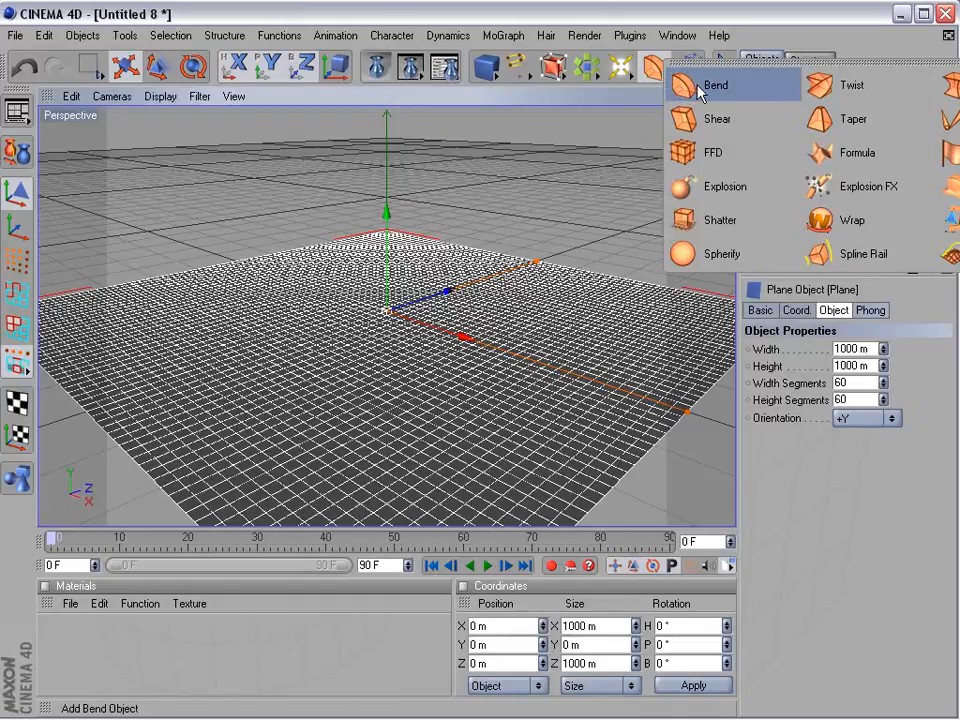
pyautogui.click(716, 84)
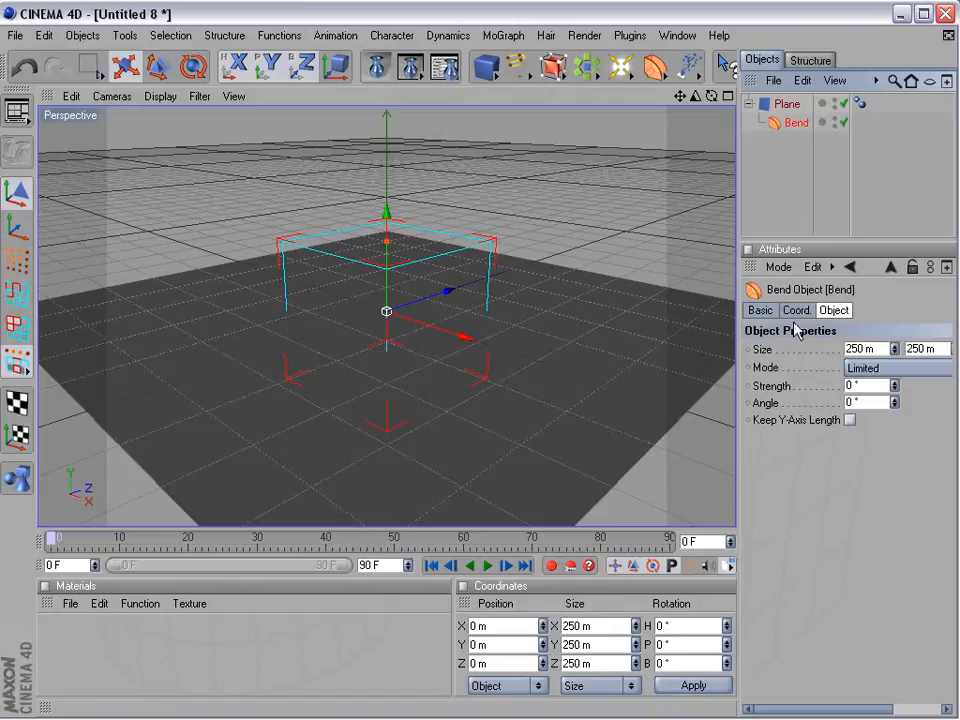
pyautogui.moveTo(756, 410)
pyautogui.write('90')
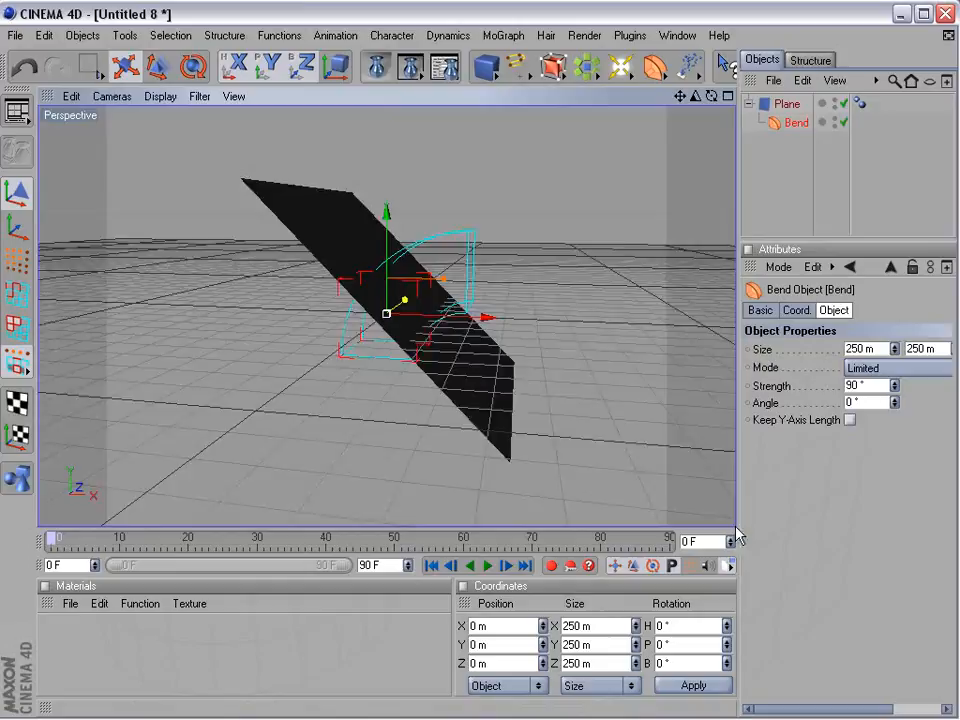
pyautogui.click(796, 310)
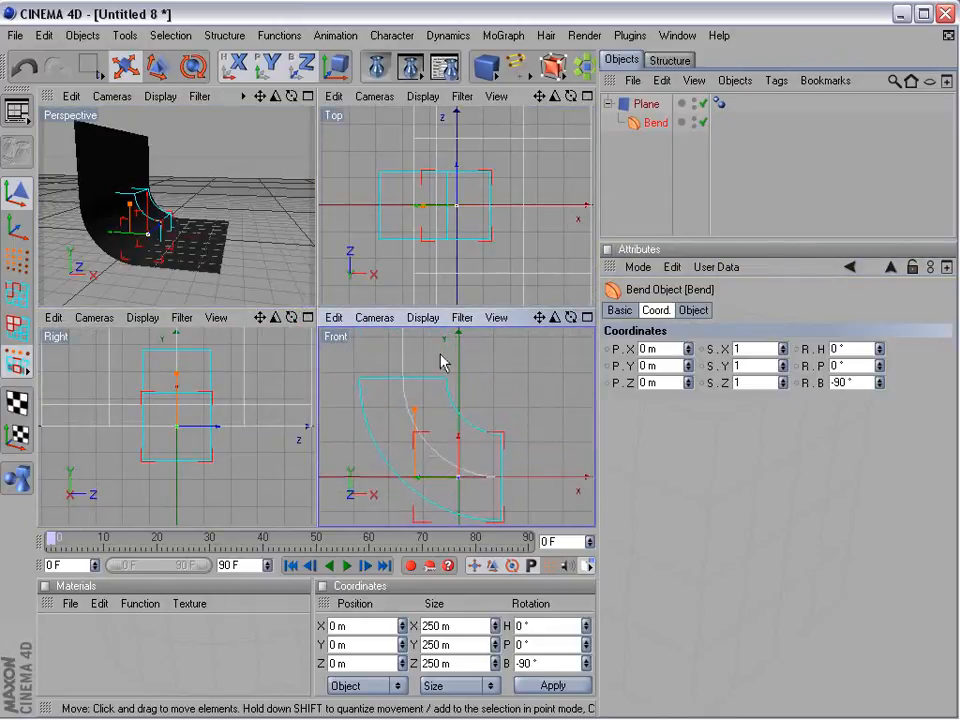
pyautogui.moveTo(410, 442)
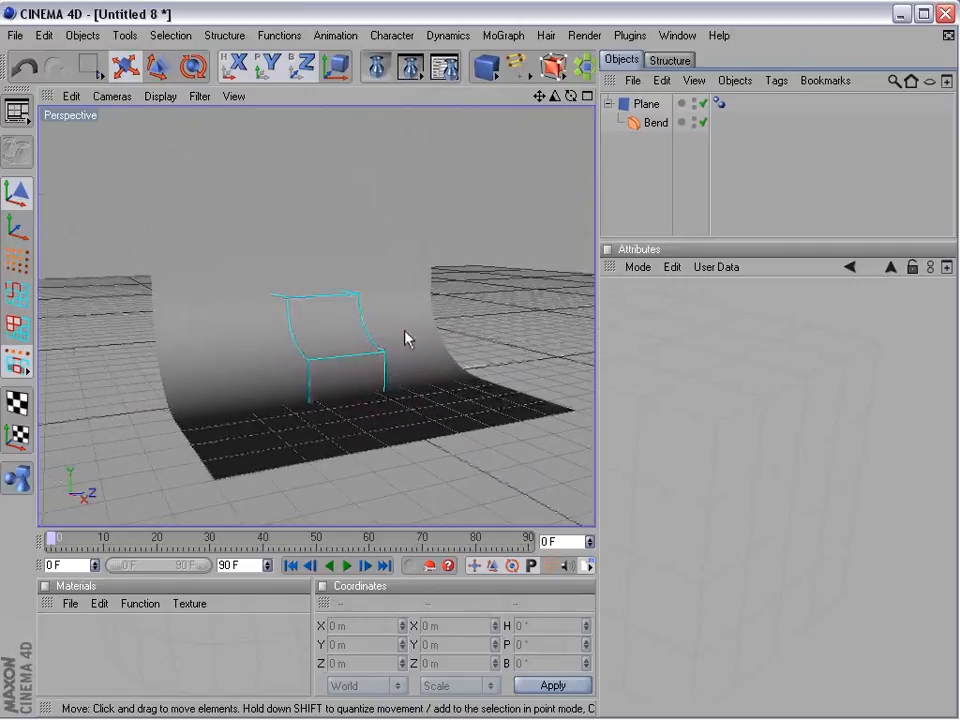
# - With the plane selected, add a Text spline to the scene
pyautogui.click(646, 104)
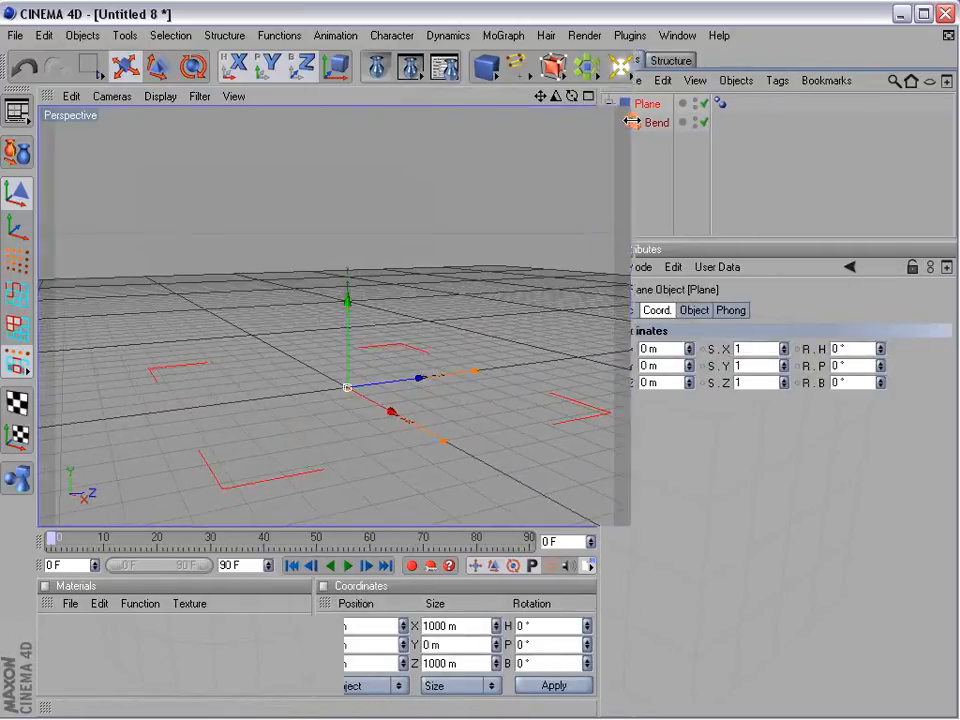
pyautogui.click(516, 66)
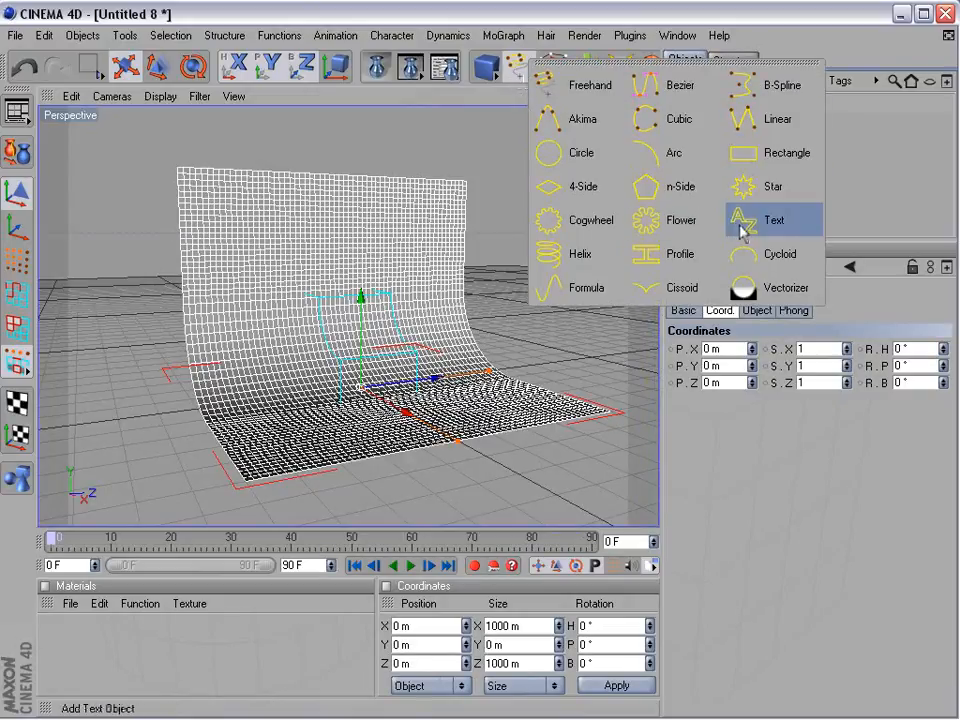
pyautogui.click(774, 220)
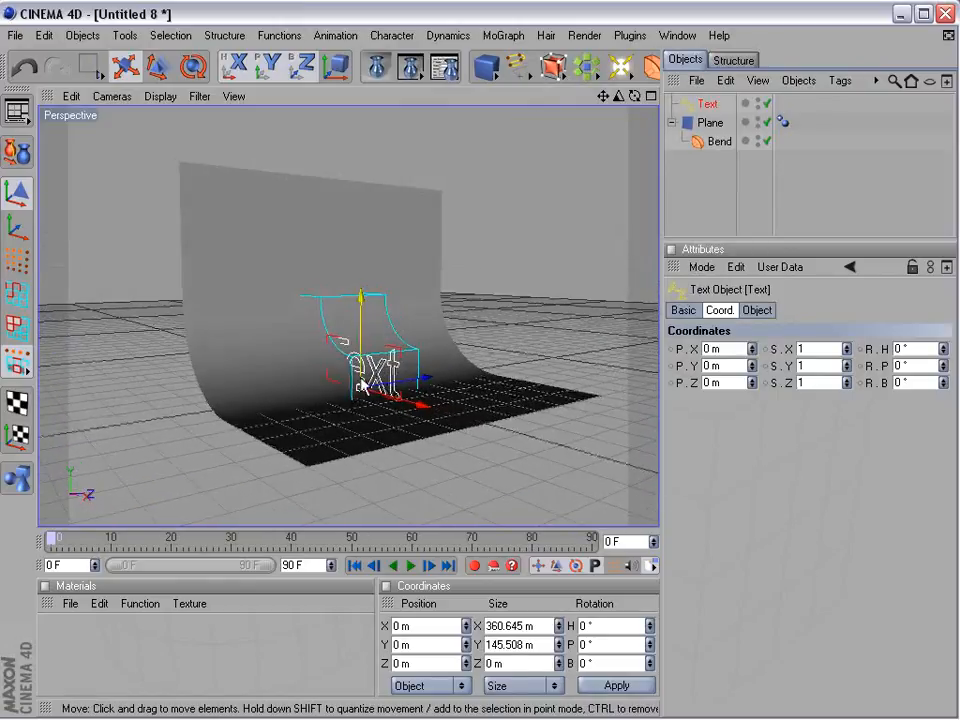
# - Rotate the text to 90° heading and move it about 242 m forward along X
pyautogui.click(190, 66)
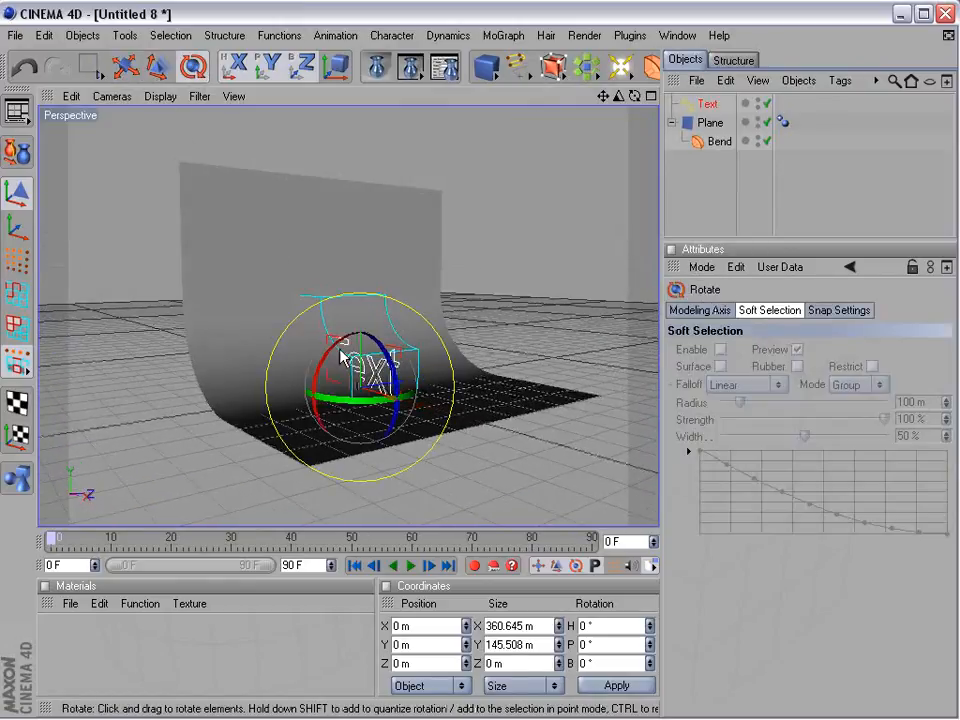
pyautogui.moveTo(356, 340); pyautogui.dragTo(380, 410)
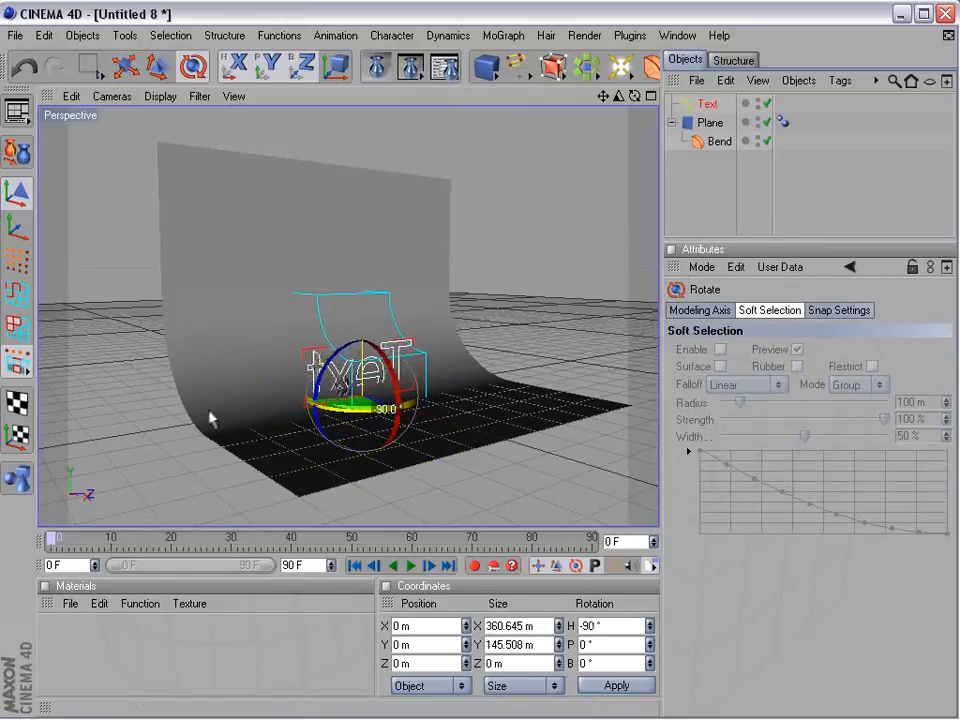
pyautogui.moveTo(360, 410); pyautogui.dragTo(490, 400)
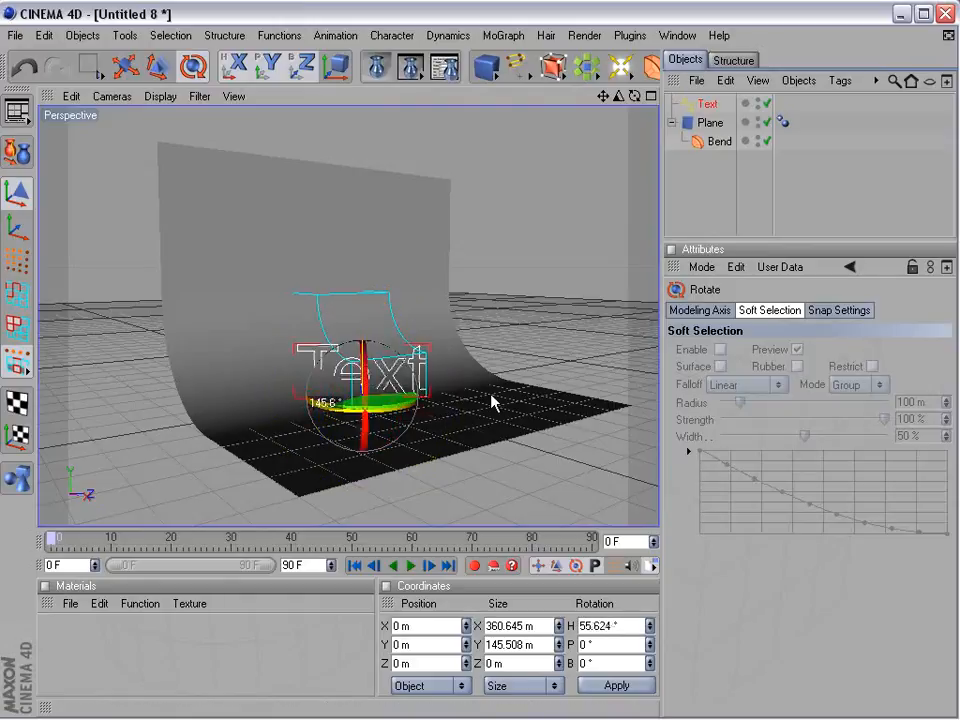
pyautogui.moveTo(490, 400); pyautogui.dragTo(520, 378)
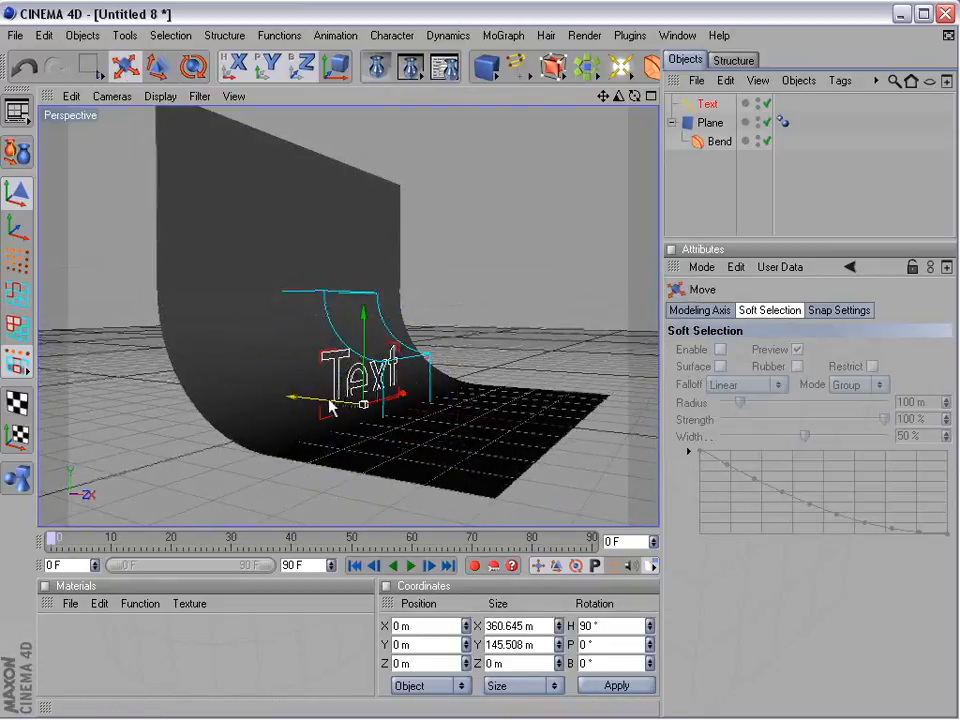
pyautogui.moveTo(340, 404); pyautogui.dragTo(456, 390)
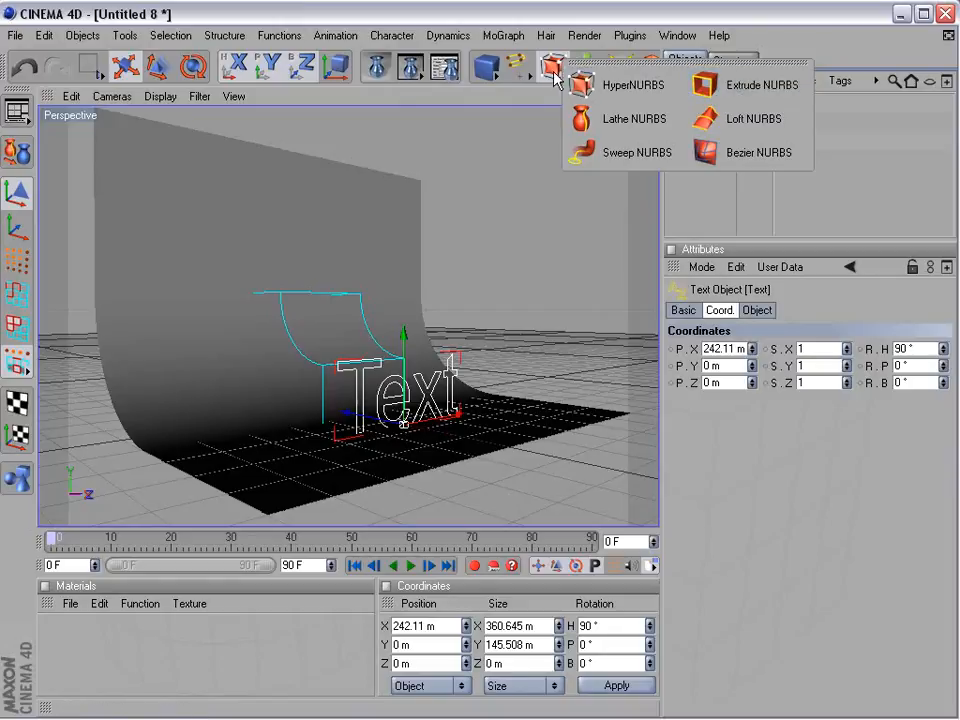
# - Place the Text spline inside a new Extrude NURBS and check its coordinates
pyautogui.click(582, 84)
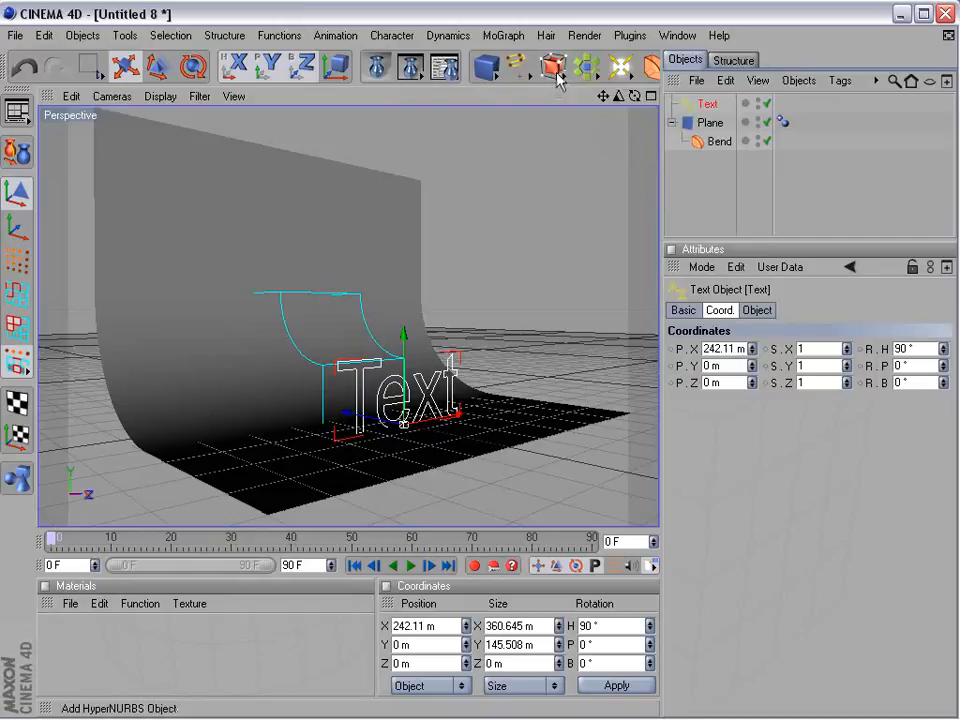
pyautogui.click(554, 66)
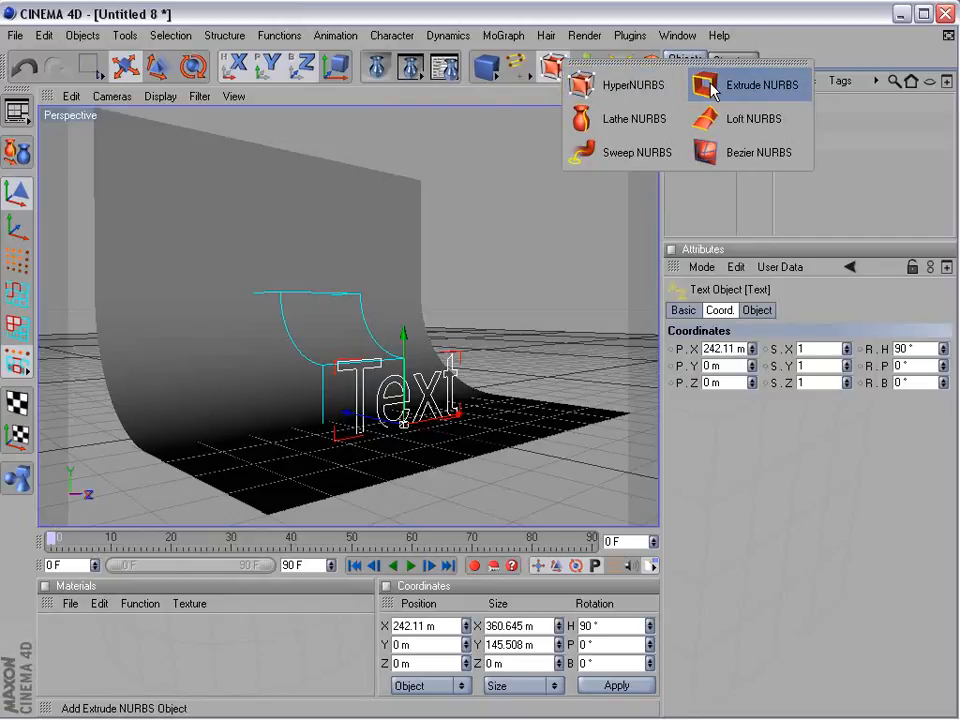
pyautogui.click(762, 84)
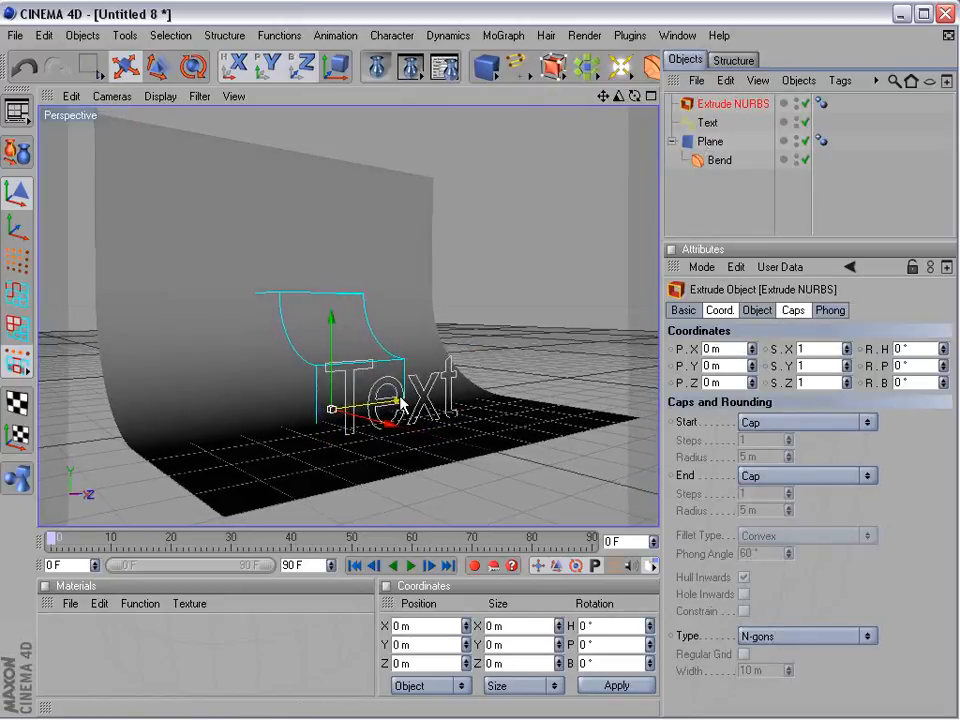
pyautogui.click(708, 122)
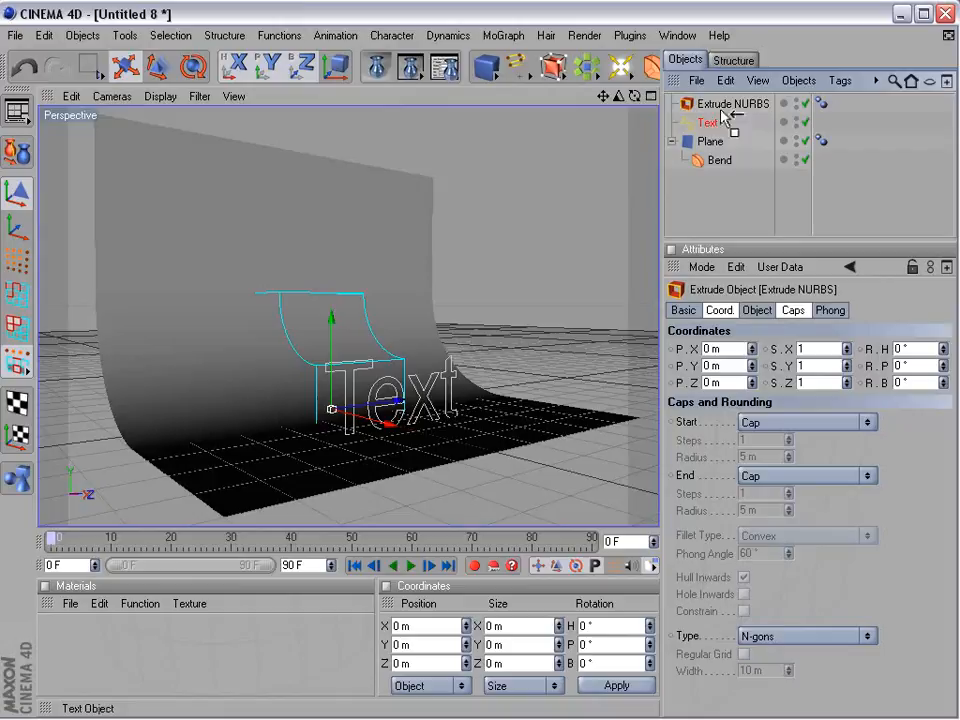
pyautogui.click(710, 122)
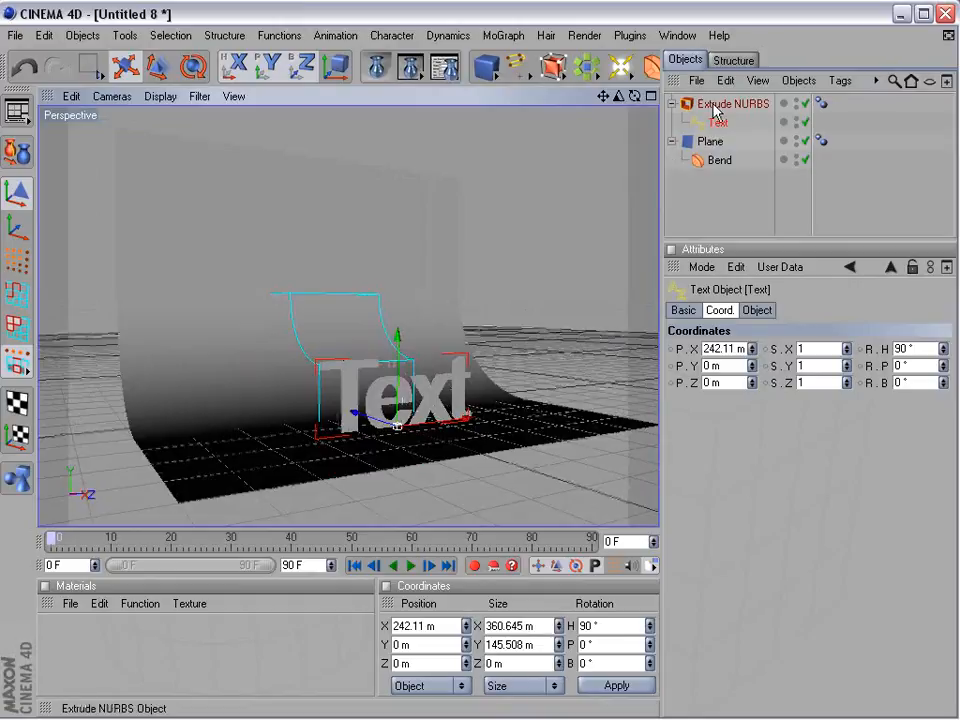
# - Set the Extrude NURBS Movement depth so the letters become solid 3D lettering
pyautogui.click(732, 104)
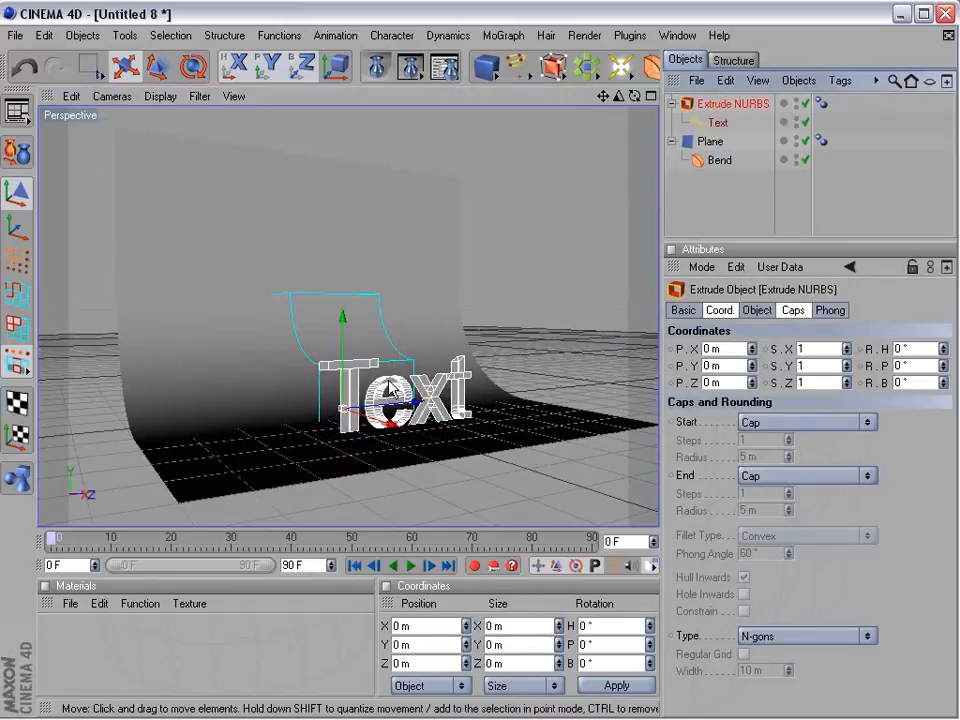
pyautogui.click(828, 310)
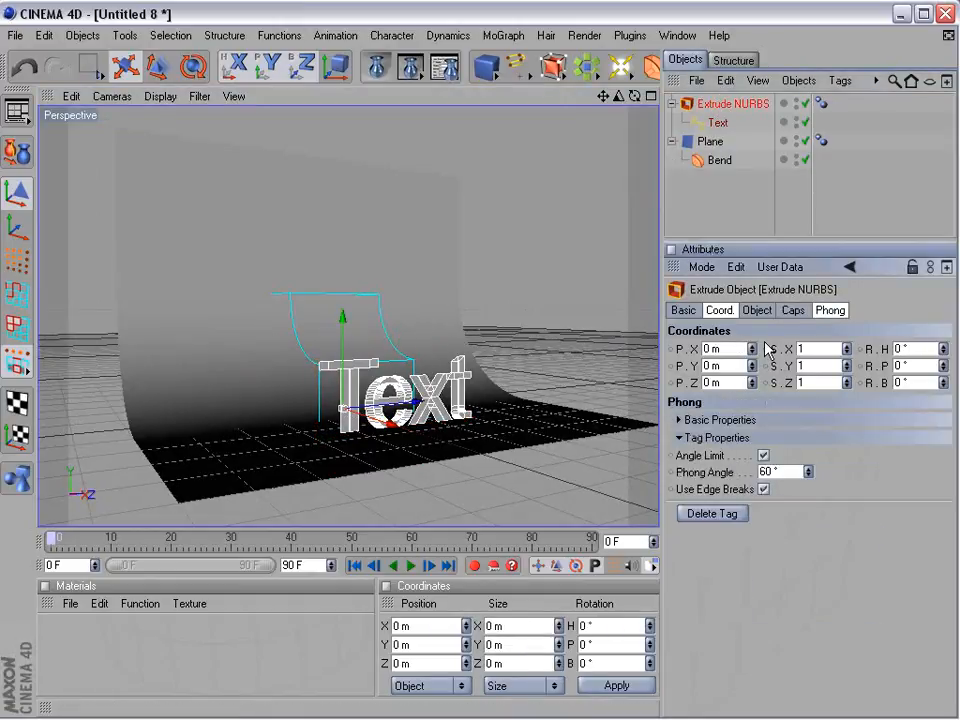
pyautogui.click(756, 310)
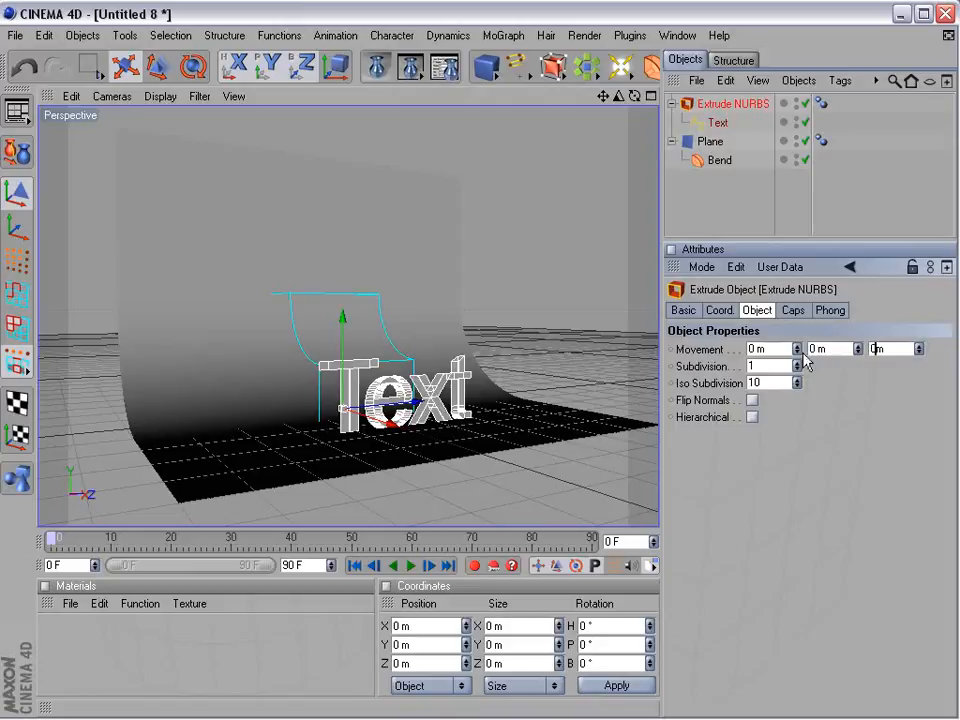
pyautogui.write('2 m')
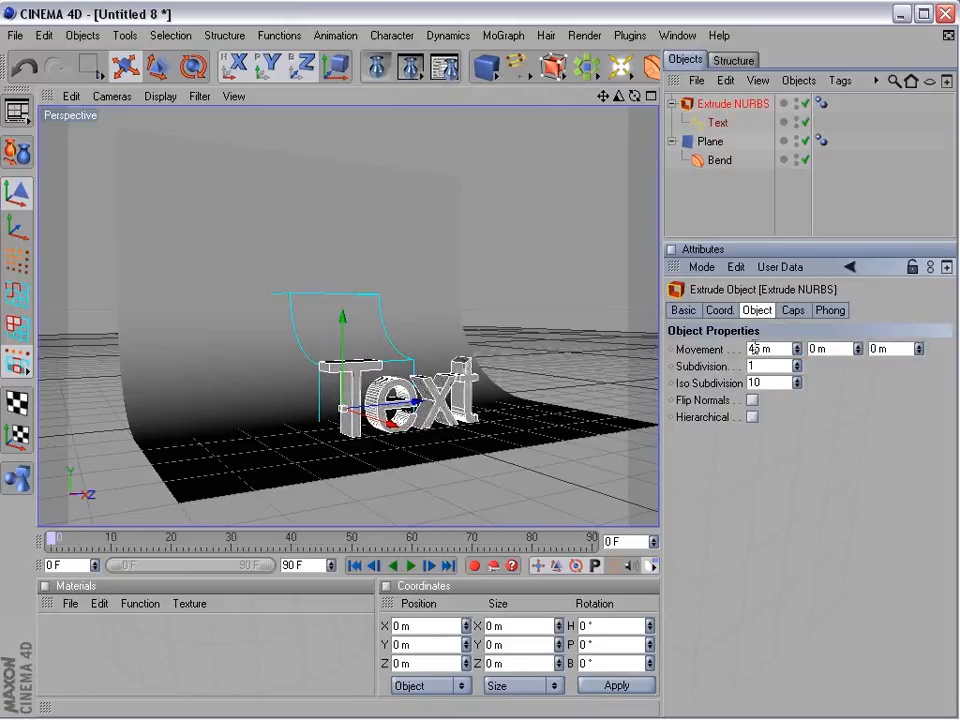
pyautogui.click(764, 348)
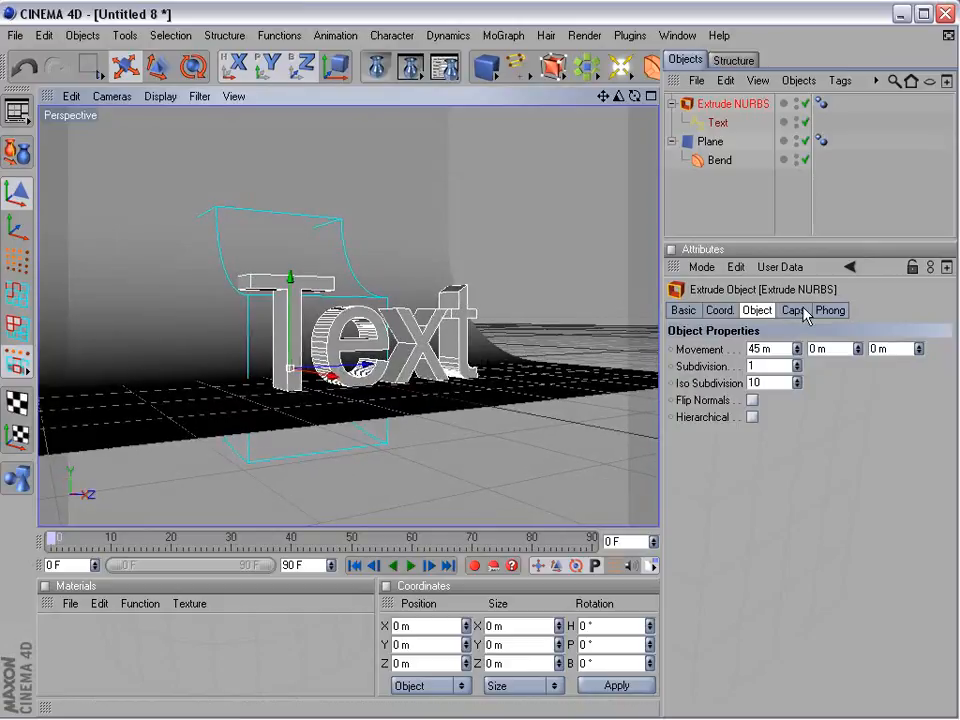
# - Give the extrusion a Fillet Cap end with 1 step and 5 m radius at 45 m Movement
pyautogui.click(792, 310)
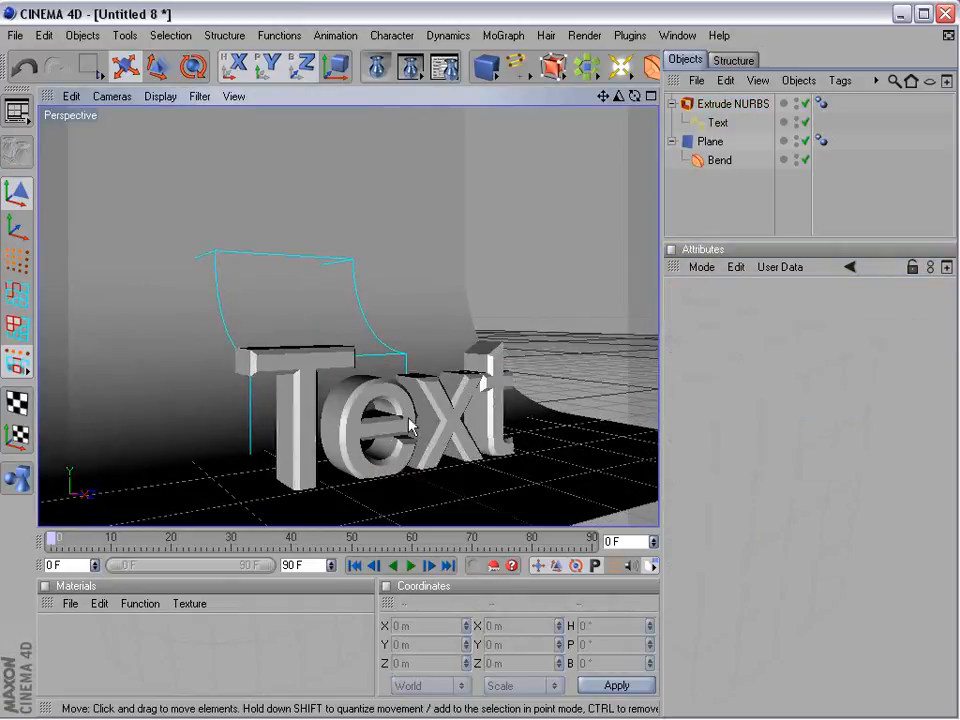
pyautogui.click(732, 104)
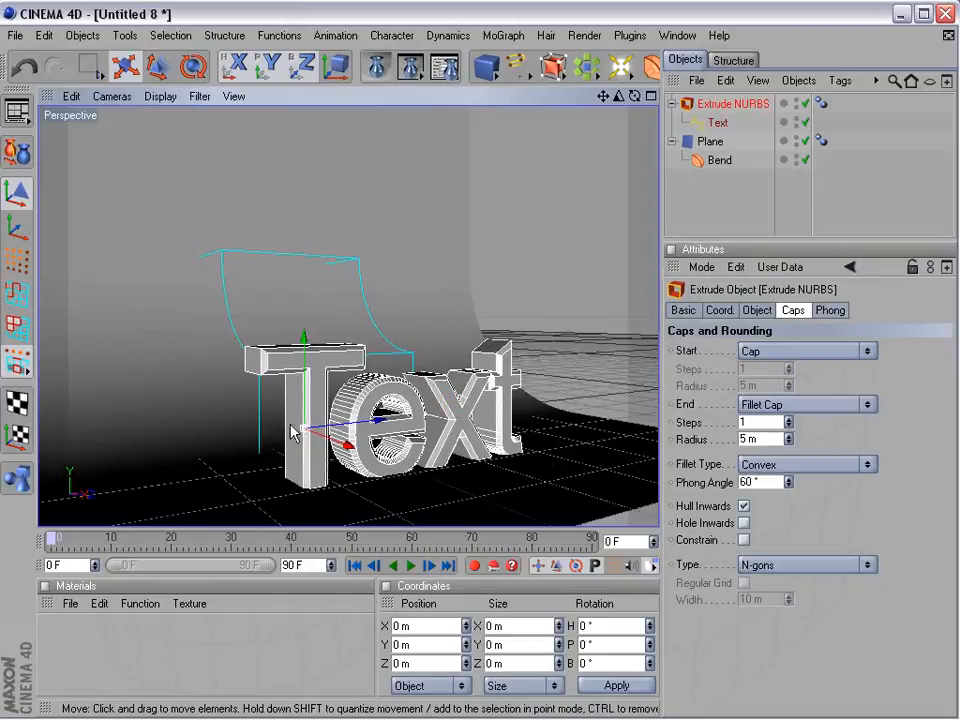
pyautogui.moveTo(600, 212)
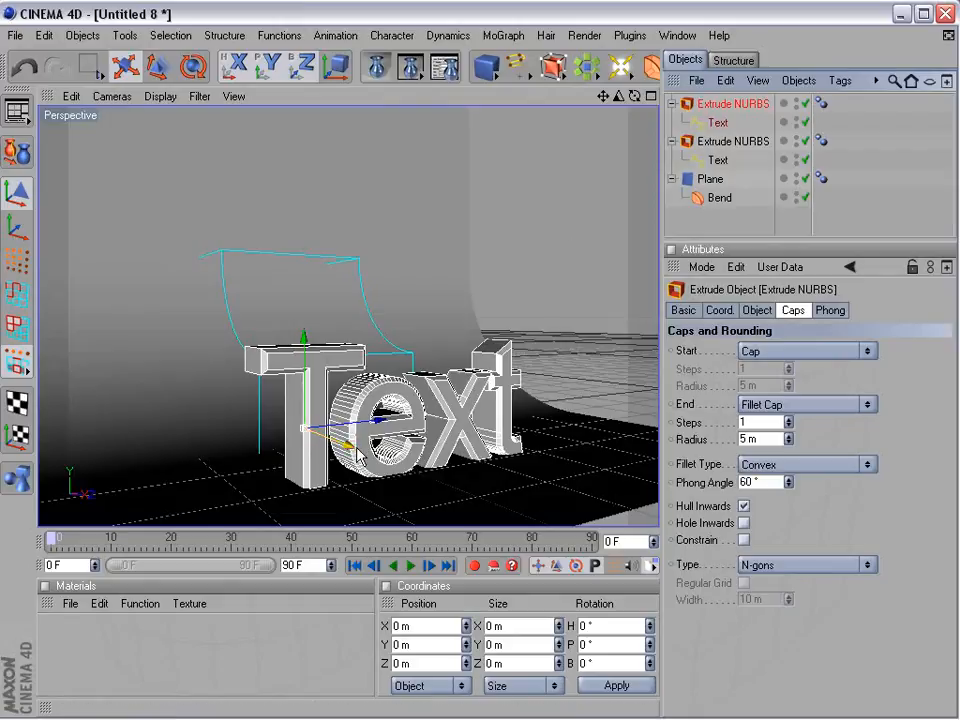
# - Shift the duplicated extrusion along X and give it a 16 m filleted start cap with no end cap
pyautogui.moveTo(380, 424); pyautogui.dragTo(300, 430)
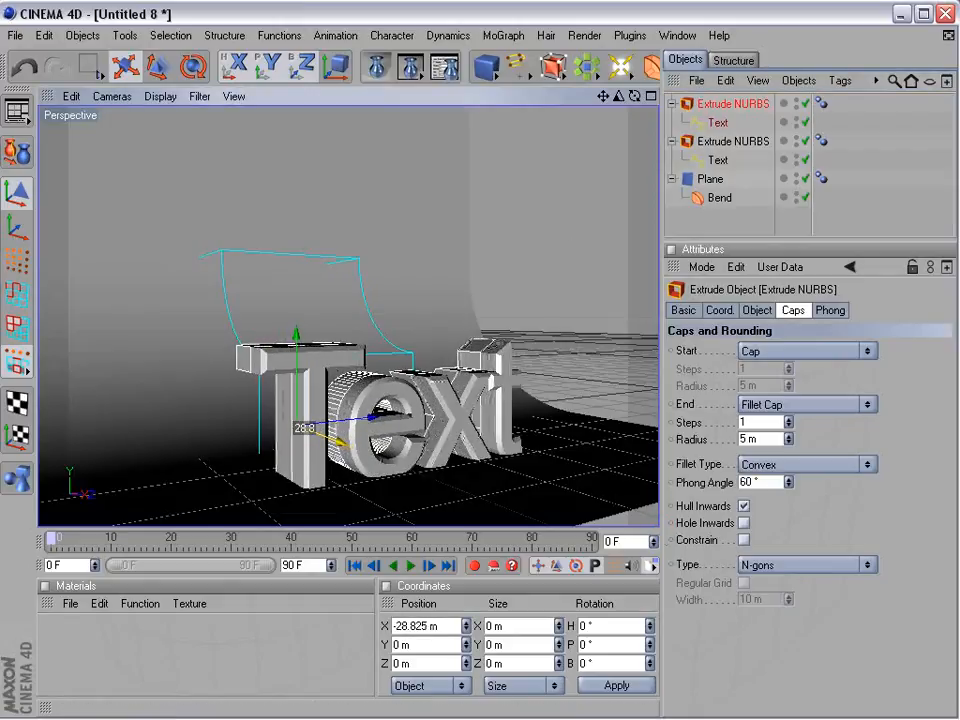
pyautogui.click(804, 350)
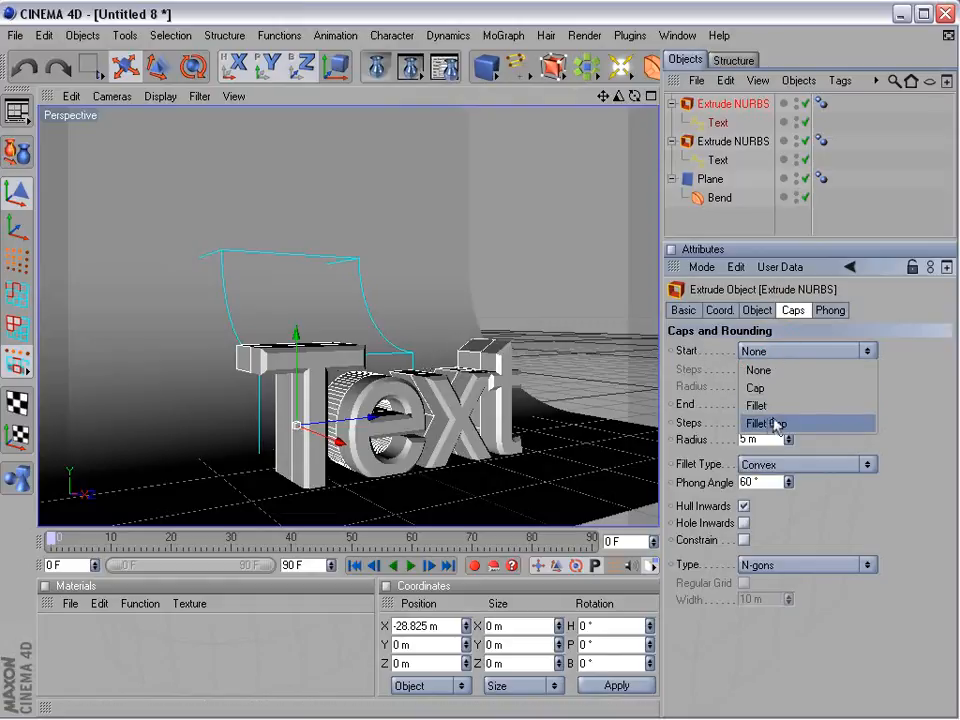
pyautogui.click(800, 404)
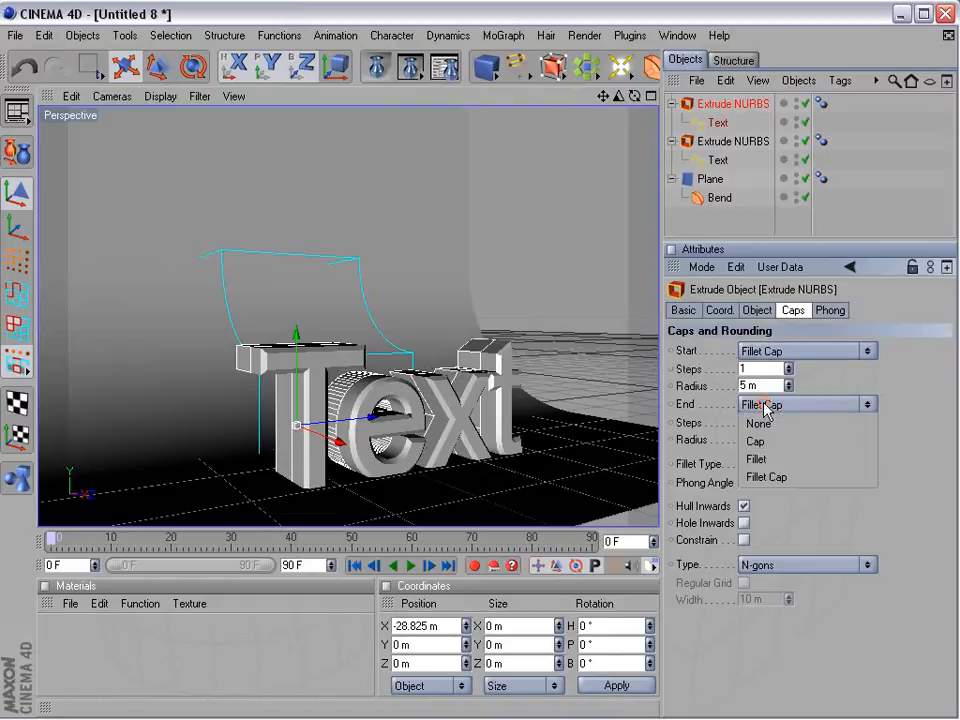
pyautogui.click(758, 422)
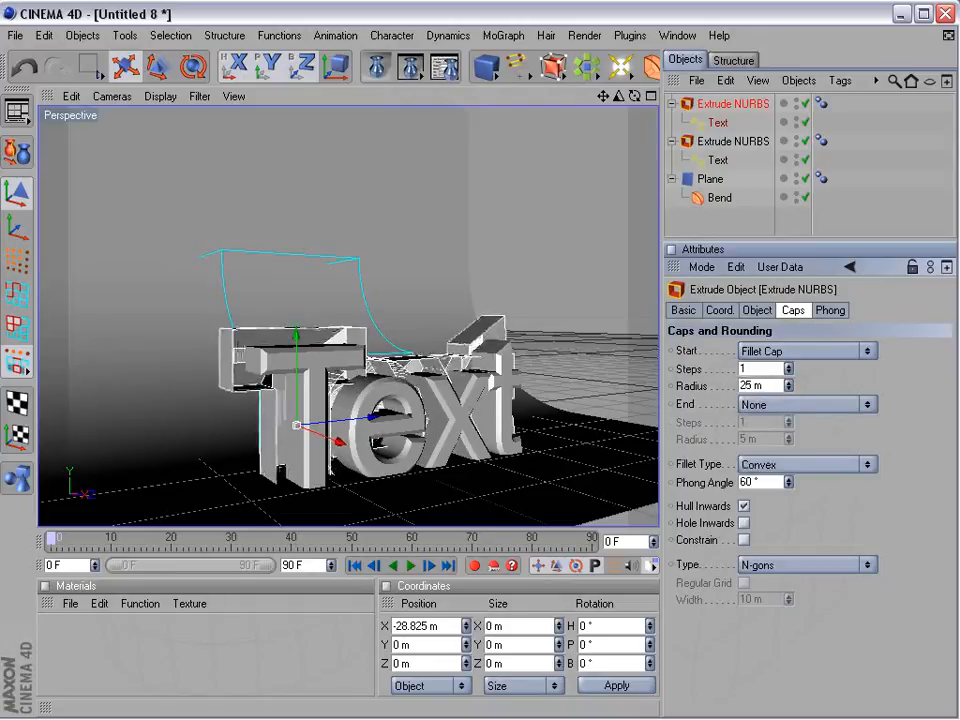
pyautogui.write('16')
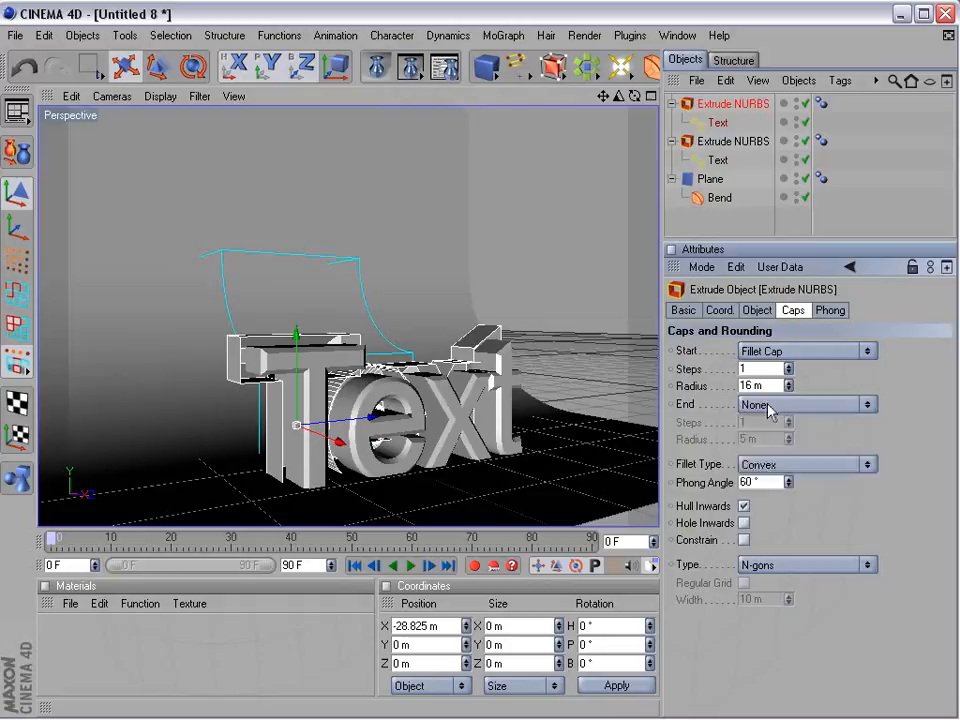
pyautogui.click(804, 404)
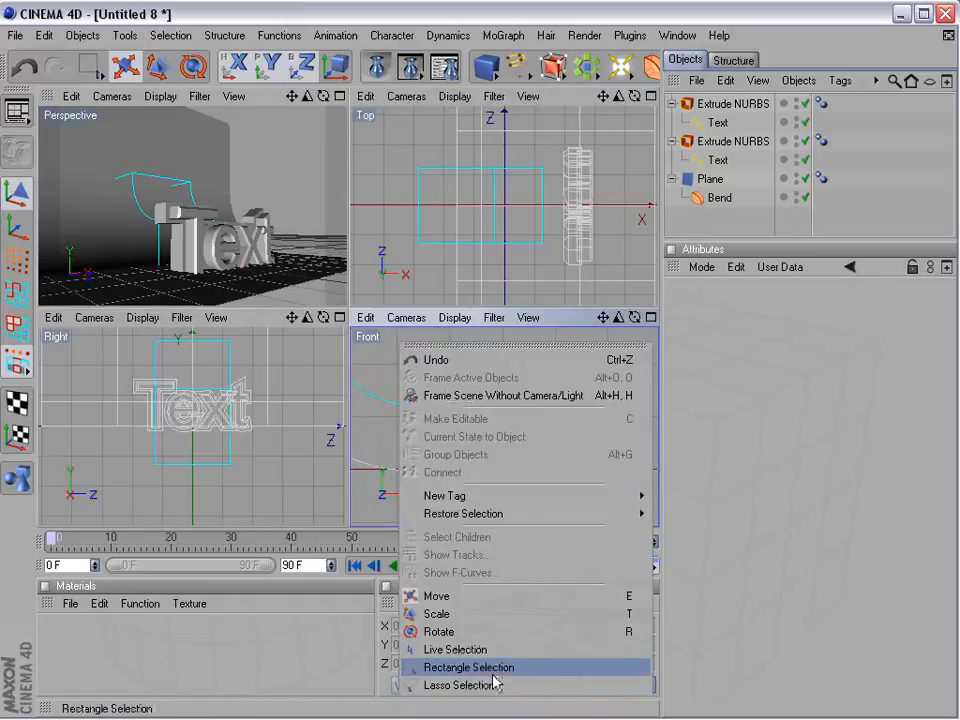
# - Align the two extrusions as one word, deselect everything, and show all four viewports
pyautogui.click(468, 668)
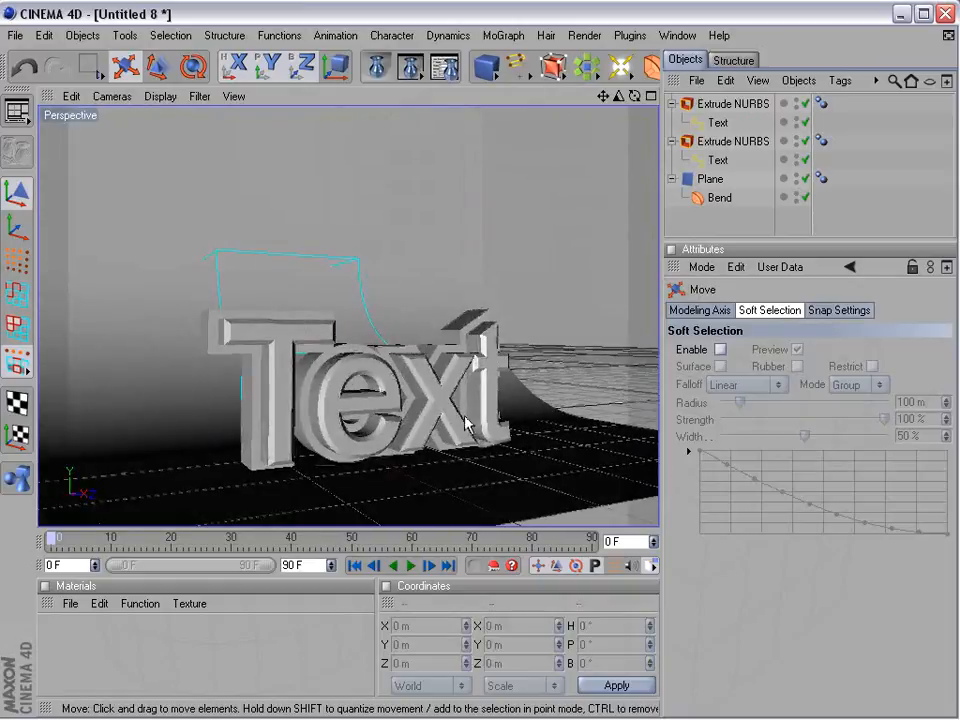
pyautogui.click(710, 178)
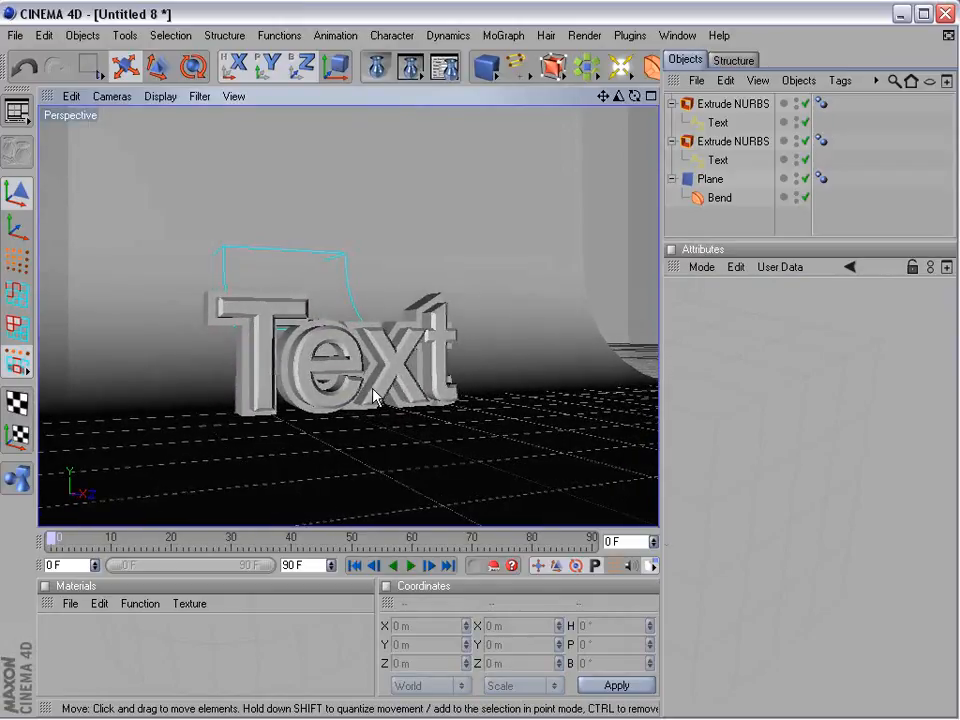
pyautogui.click(710, 178)
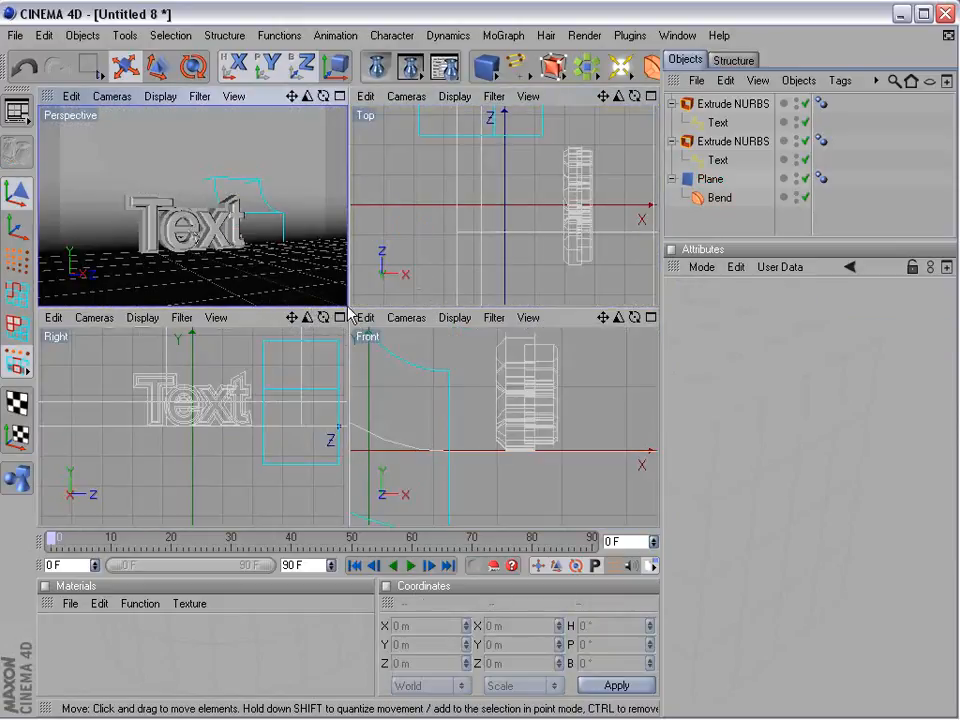
# - Maximize the Perspective view, render a preview to the Picture Viewer, then close it
pyautogui.click(410, 66)
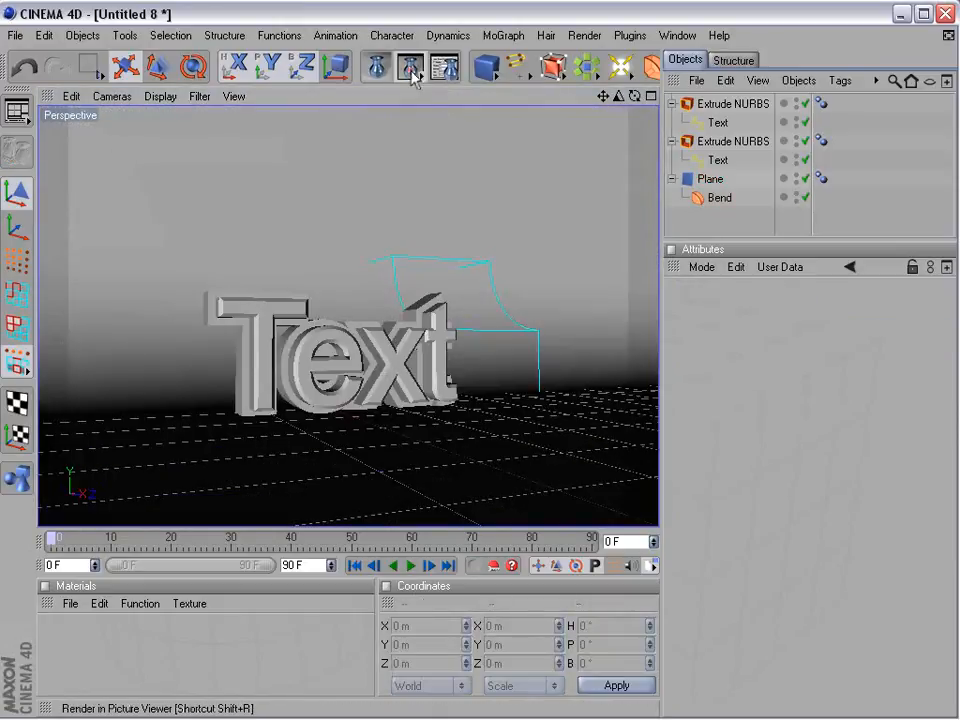
pyautogui.click(410, 66)
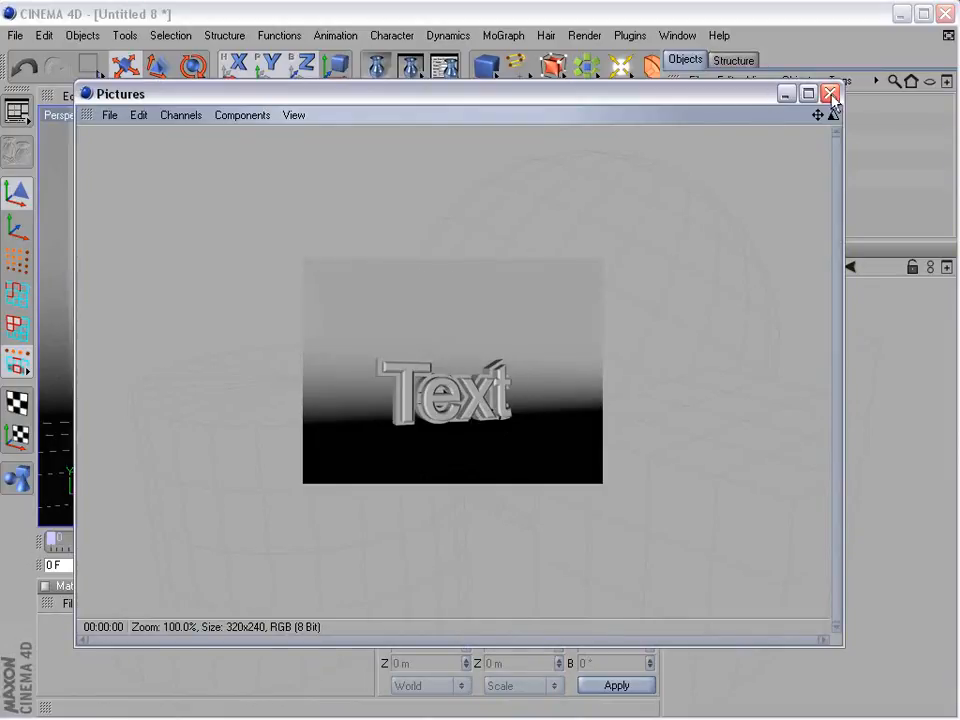
pyautogui.click(832, 94)
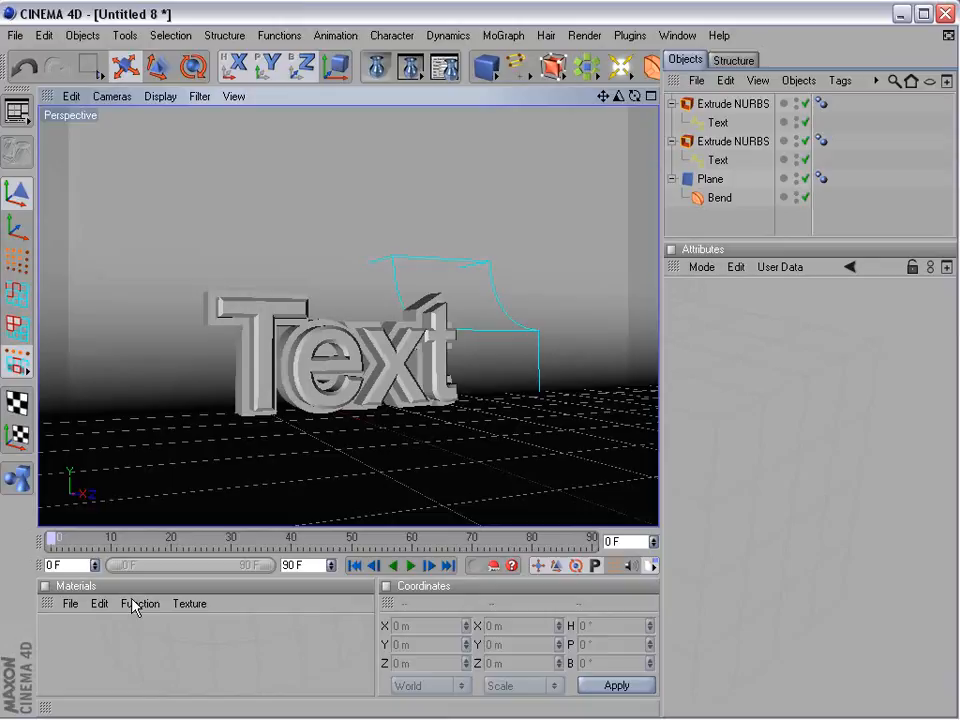
pyautogui.moveTo(92, 656)
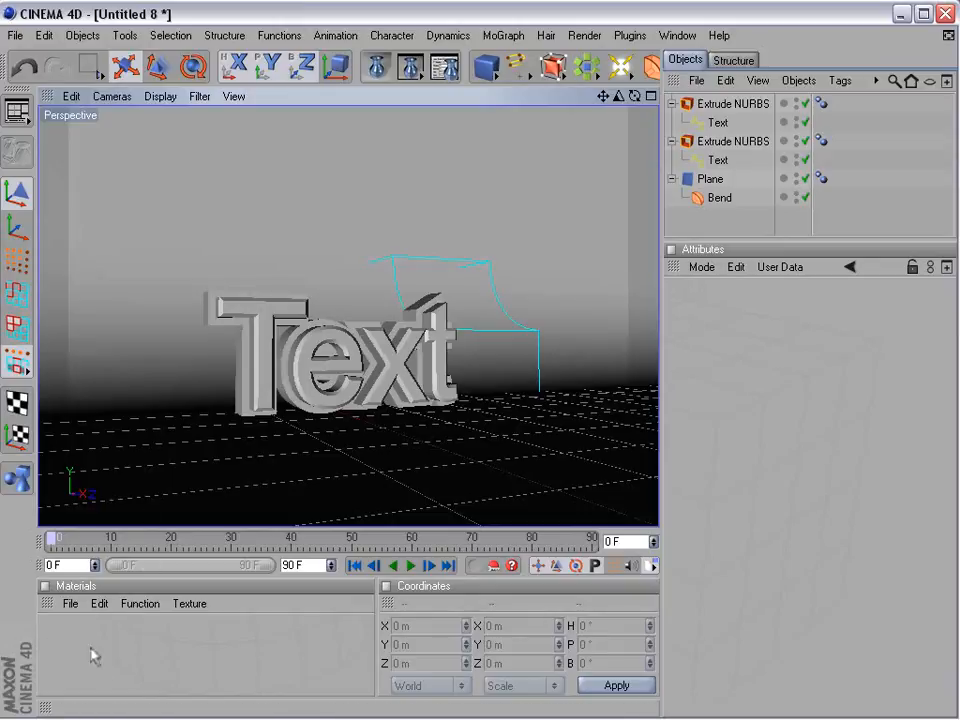
# - Create a new material with Reflection enabled using HDRI001_500x500.hdr as its texture
pyautogui.click(70, 604)
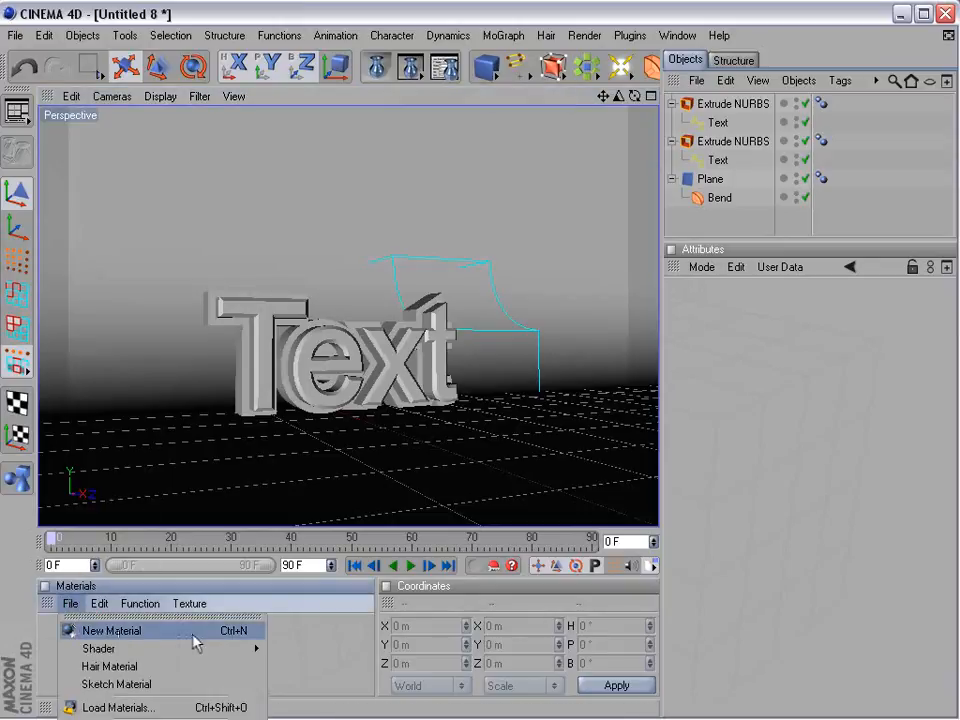
pyautogui.click(112, 630)
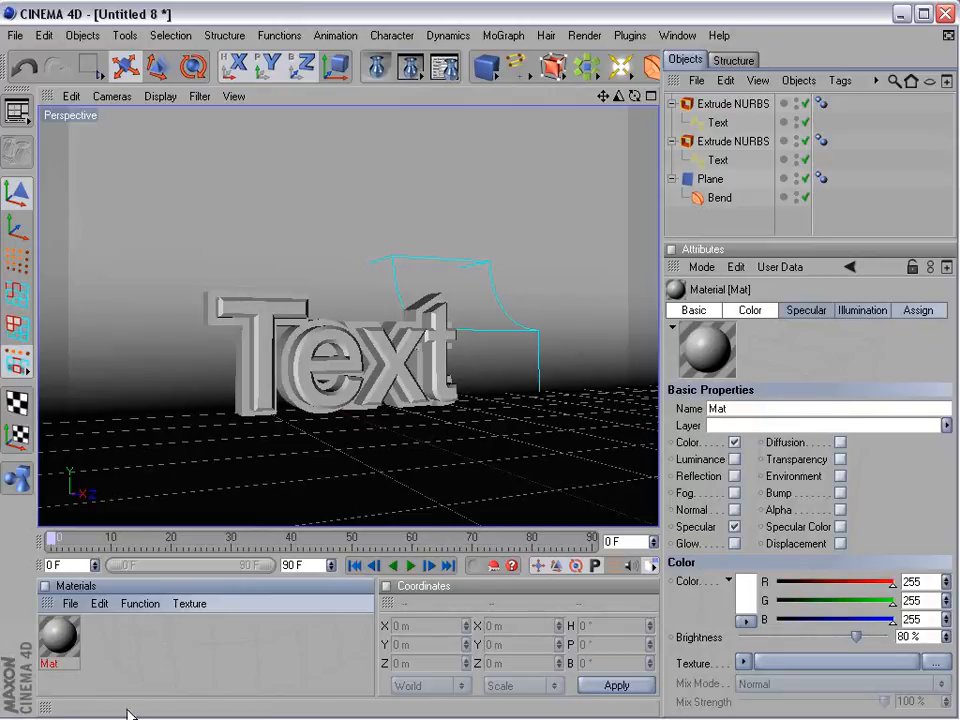
pyautogui.doubleClick(56, 640)
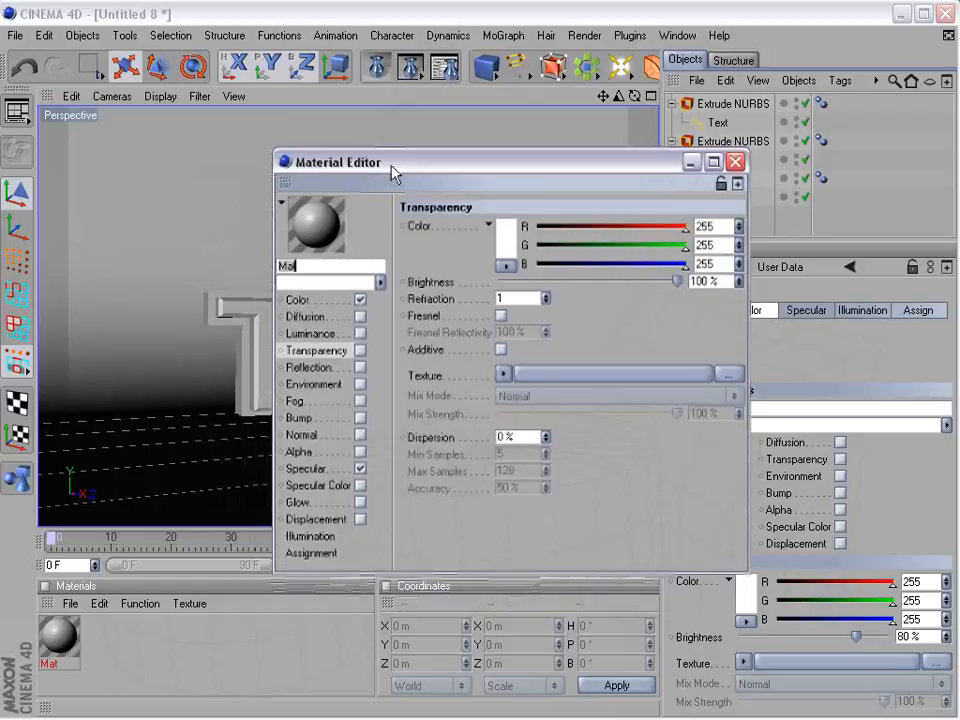
pyautogui.click(312, 368)
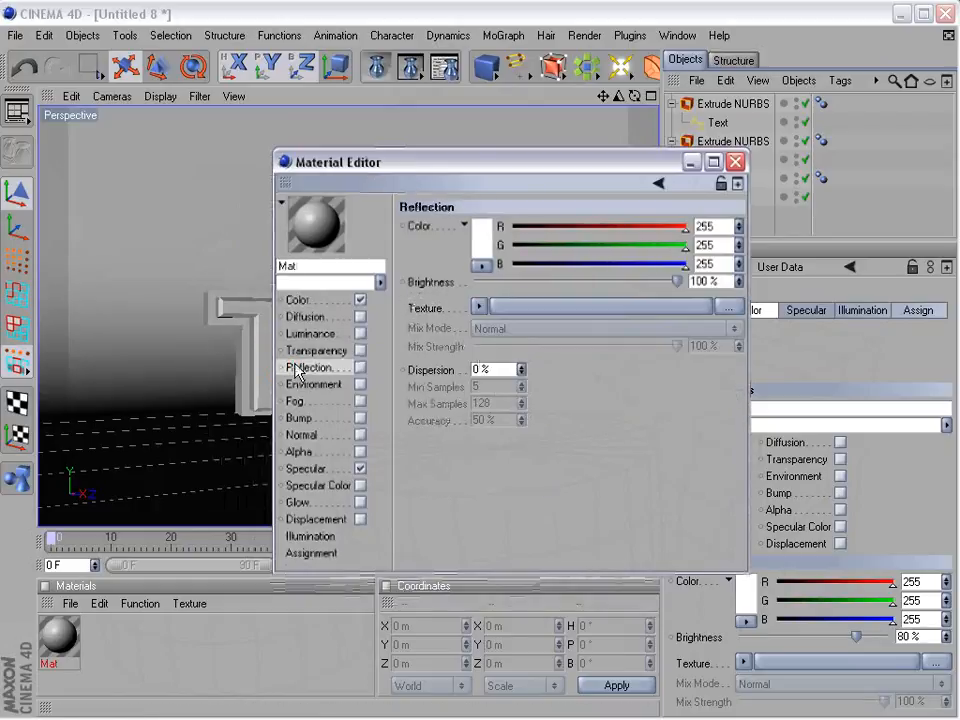
pyautogui.click(360, 368)
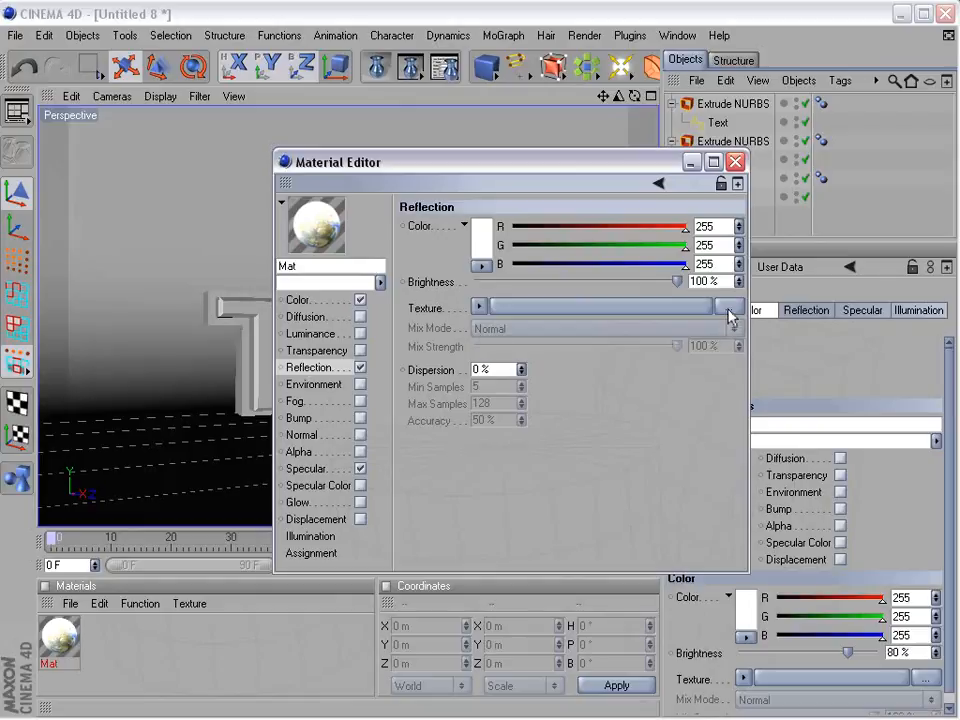
pyautogui.click(730, 306)
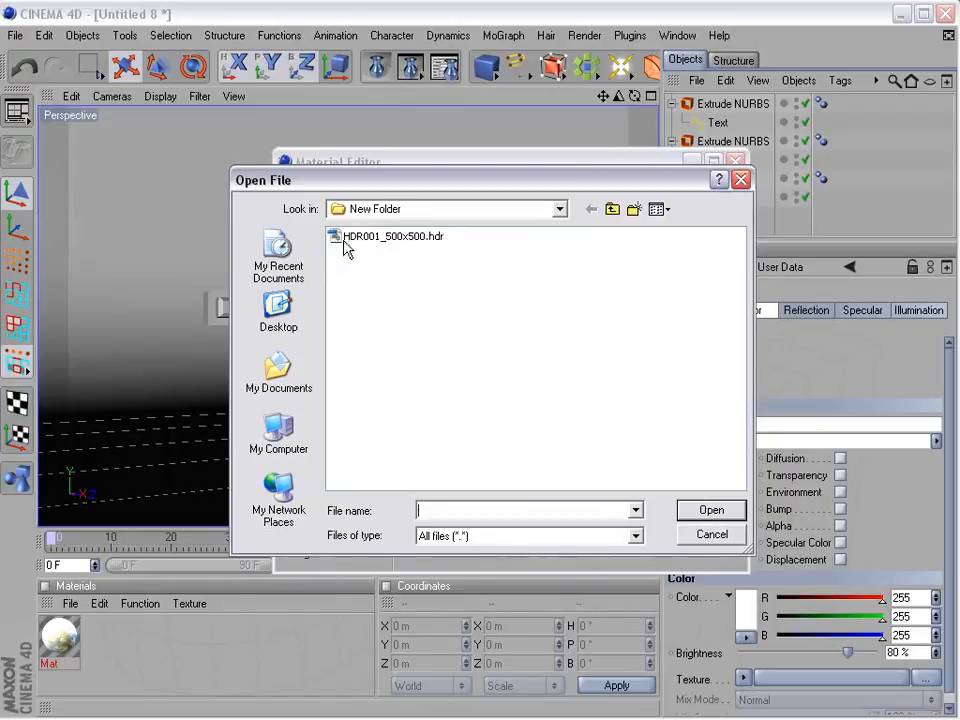
pyautogui.click(386, 236)
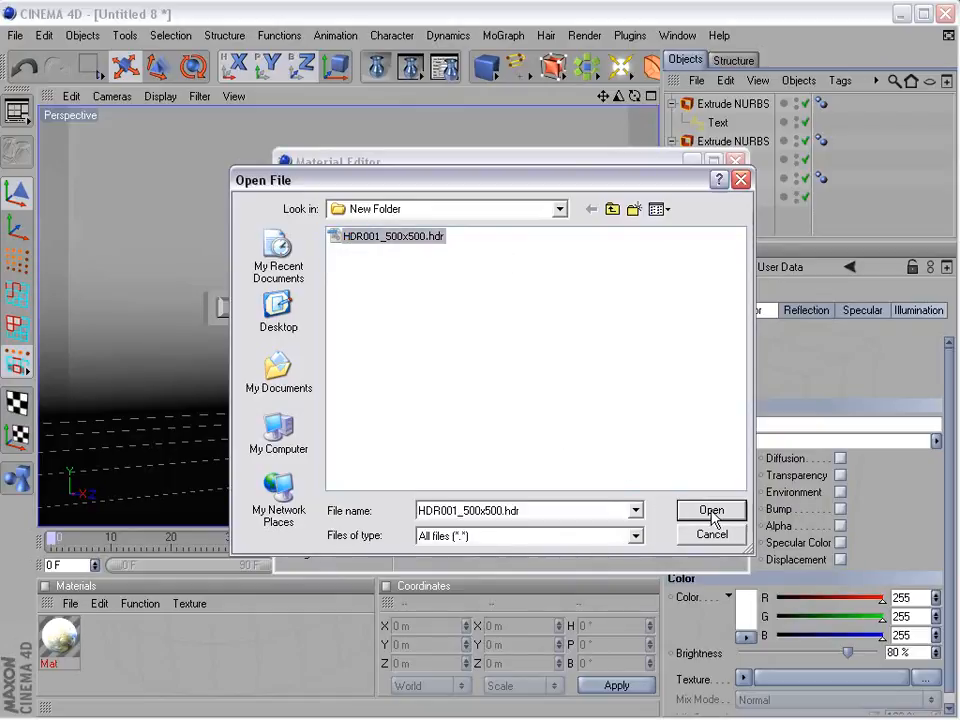
pyautogui.click(712, 512)
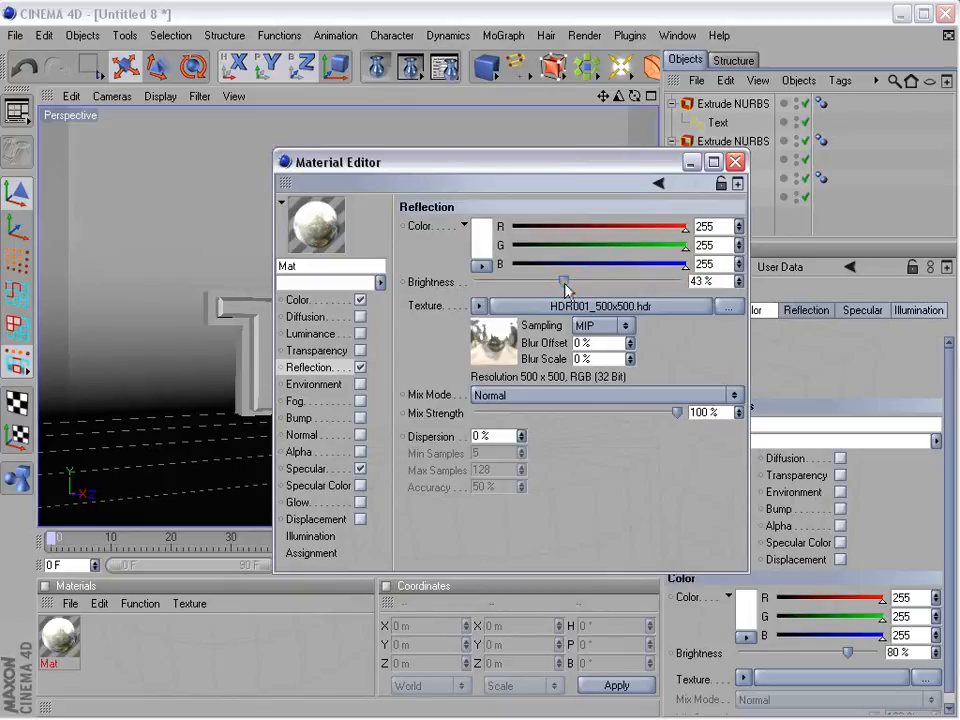
# - Set reflection brightness 100%, mix strength about 51%, specular width 50% and height 36%
pyautogui.moveTo(564, 280); pyautogui.dragTo(690, 280)
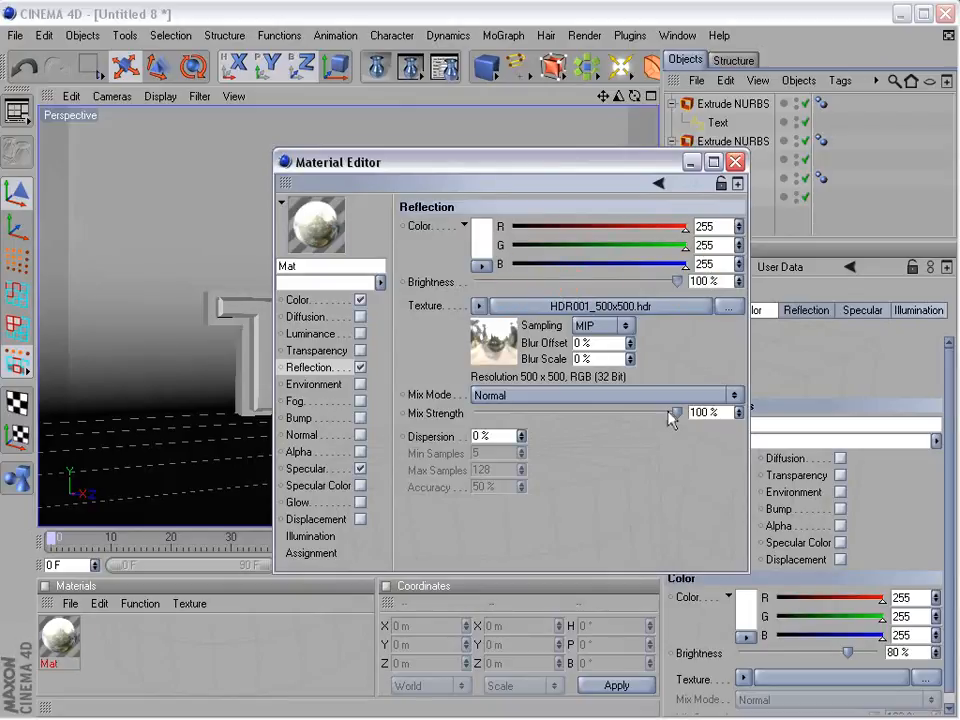
pyautogui.moveTo(676, 412); pyautogui.dragTo(604, 412)
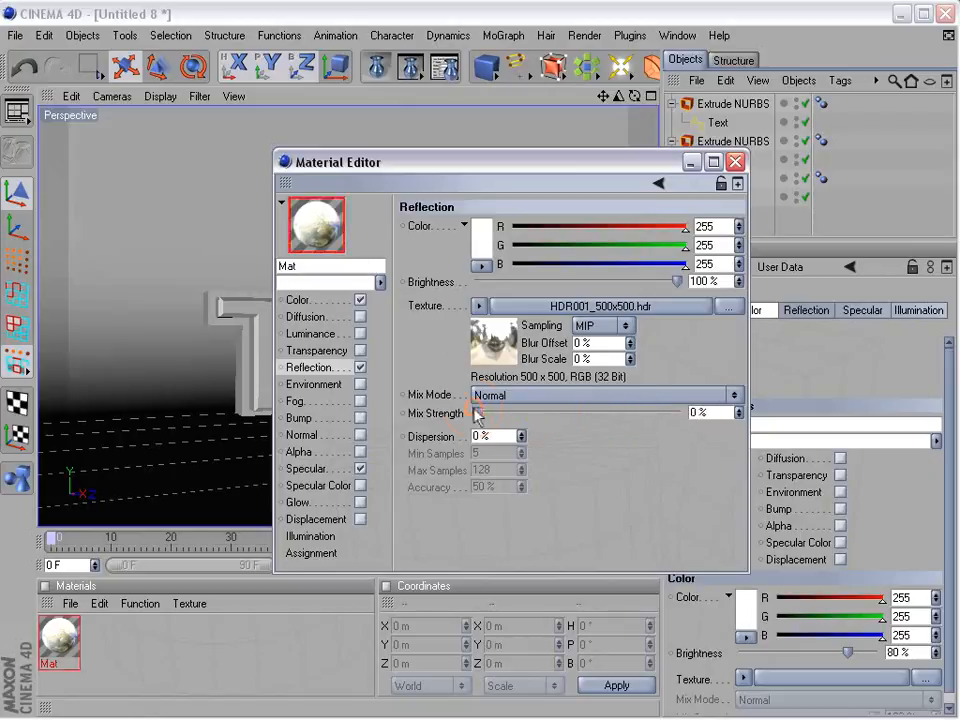
pyautogui.moveTo(478, 412); pyautogui.dragTo(580, 412)
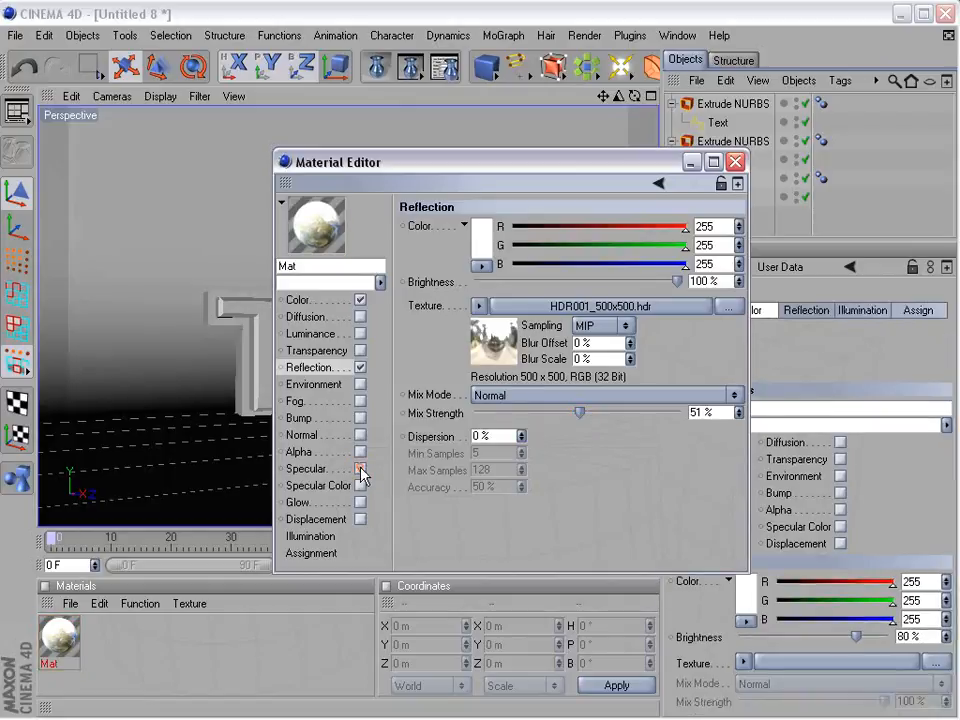
pyautogui.click(308, 468)
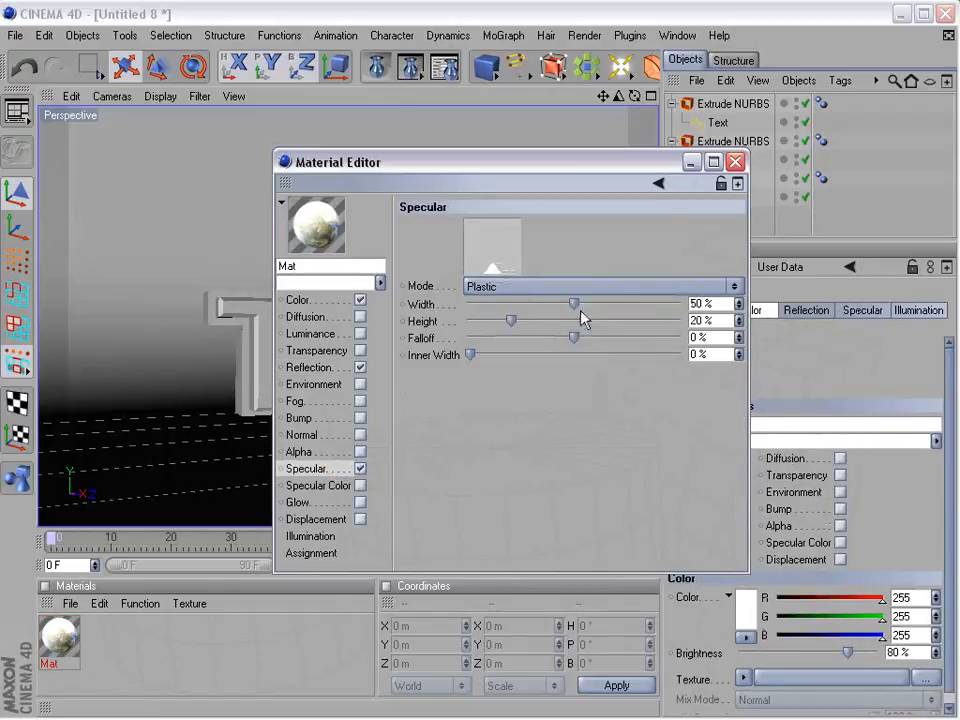
pyautogui.moveTo(574, 304); pyautogui.dragTo(592, 304)
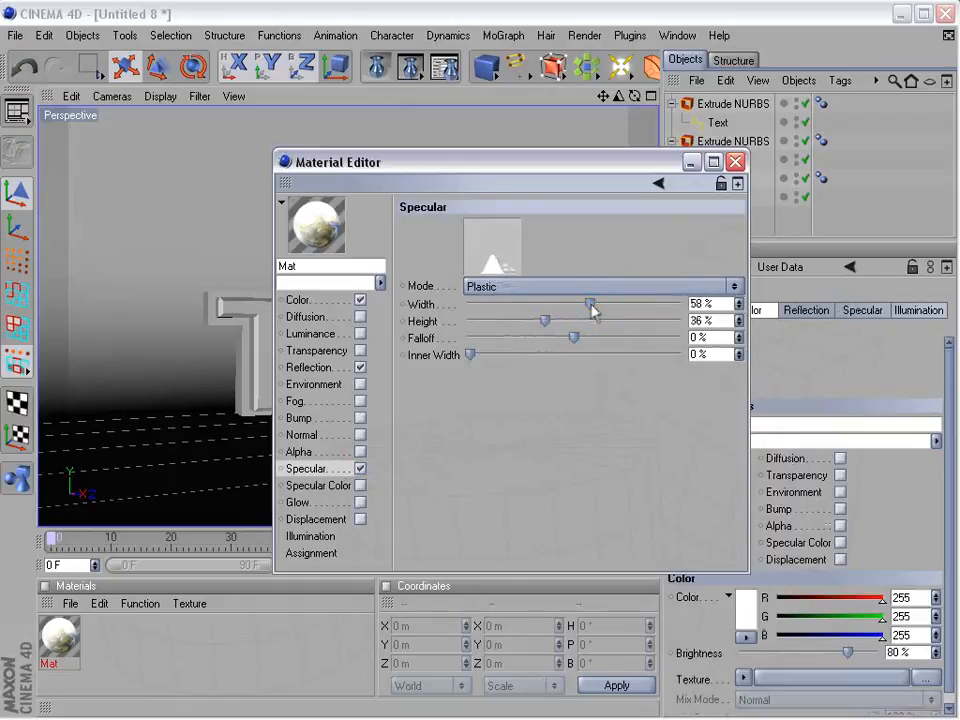
pyautogui.moveTo(592, 304); pyautogui.dragTo(572, 304)
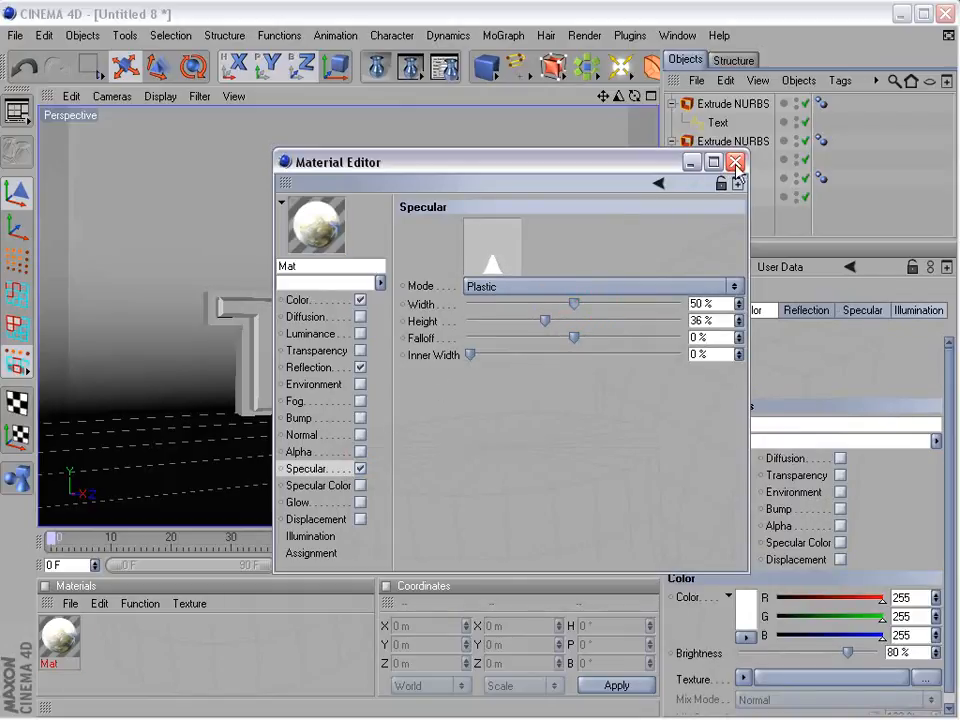
# - Create a second near-black material (RGB 12,12,12), test-render the text and close the preview
pyautogui.click(736, 160)
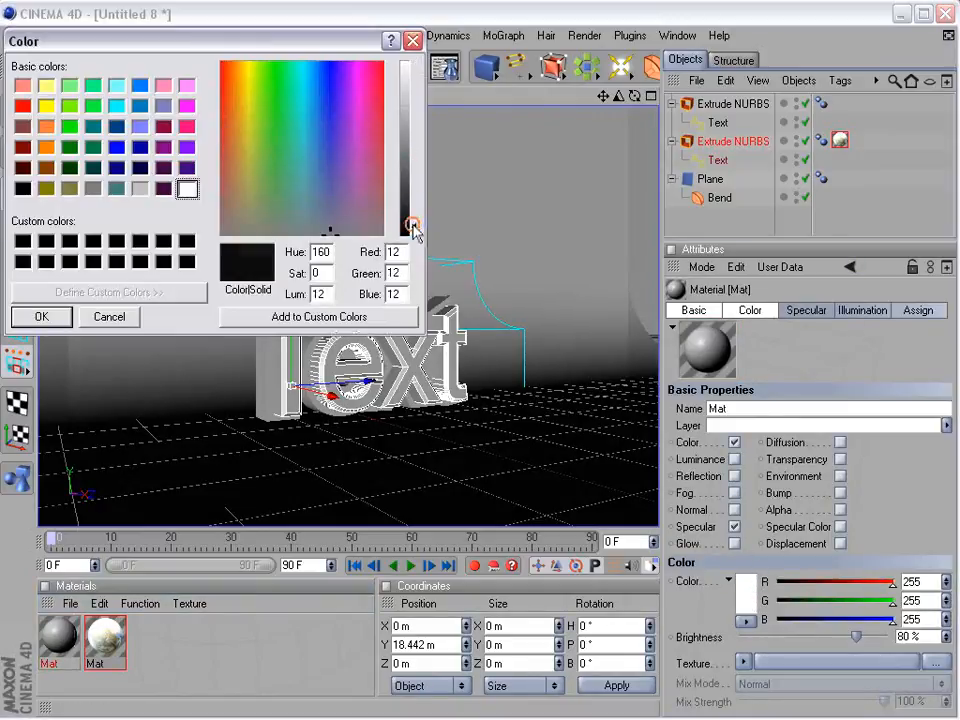
pyautogui.click(40, 316)
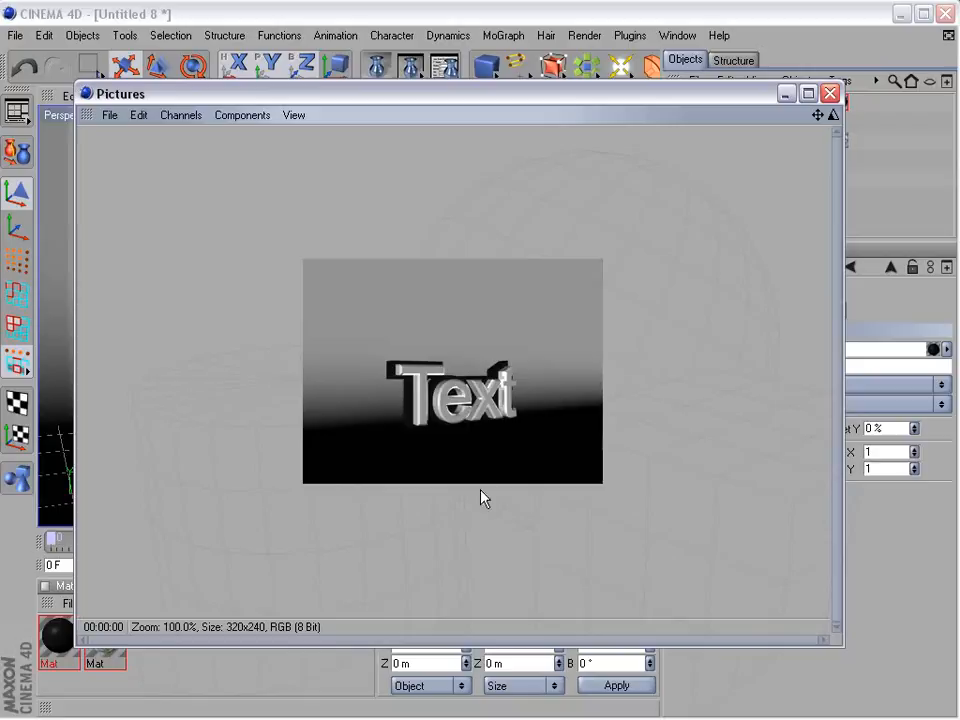
pyautogui.click(828, 94)
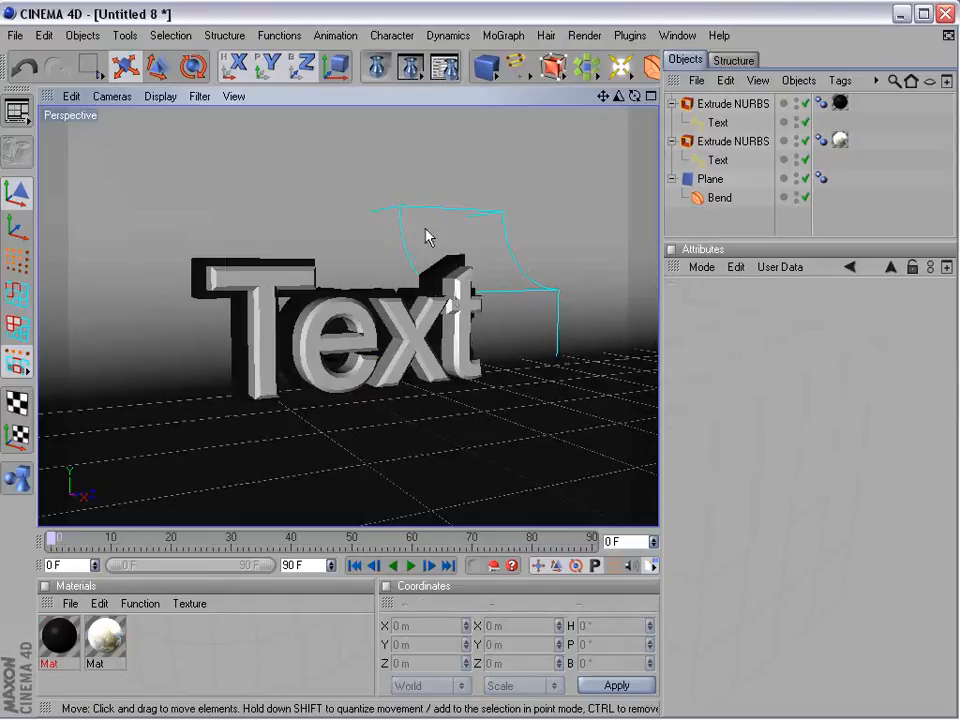
pyautogui.moveTo(232, 278)
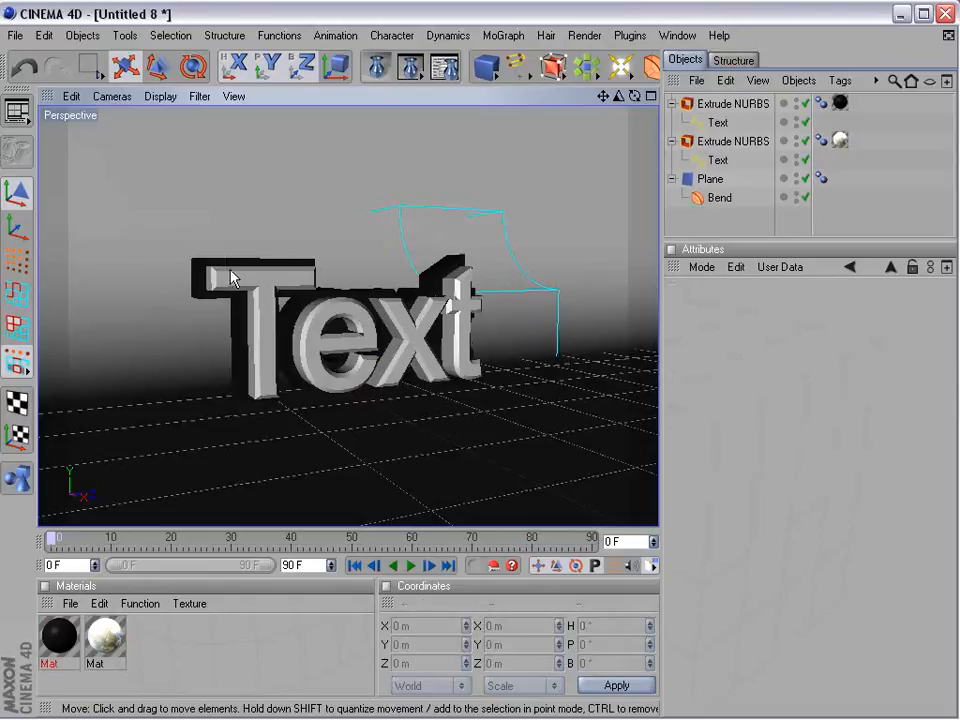
# - Add a Light and move it up and to the side of the text (X 894.93, Y 603.557)
pyautogui.click(620, 66)
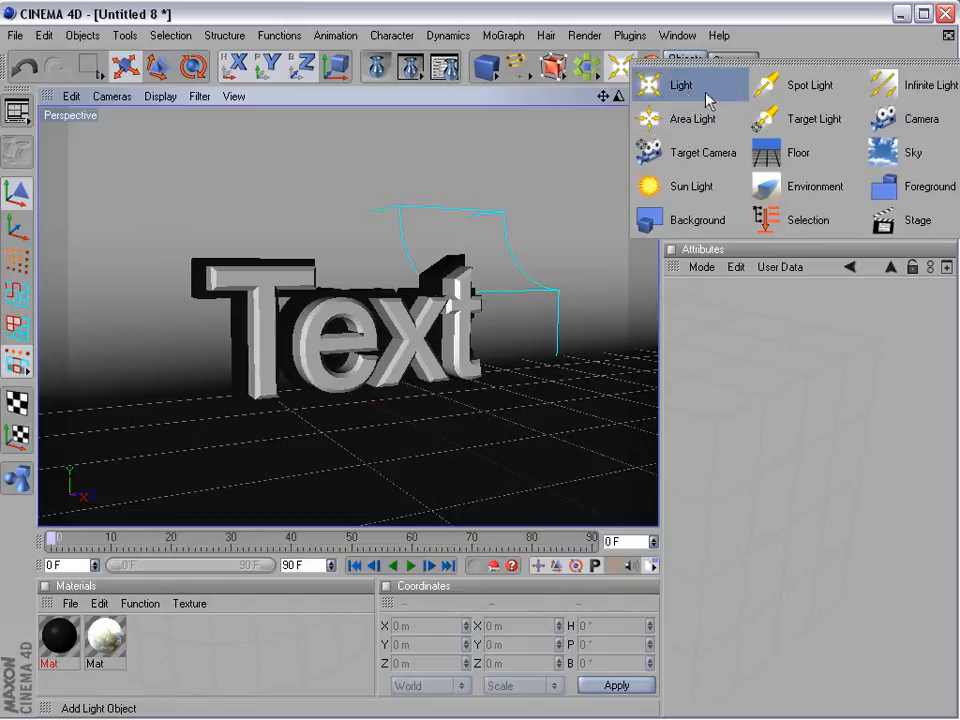
pyautogui.click(680, 84)
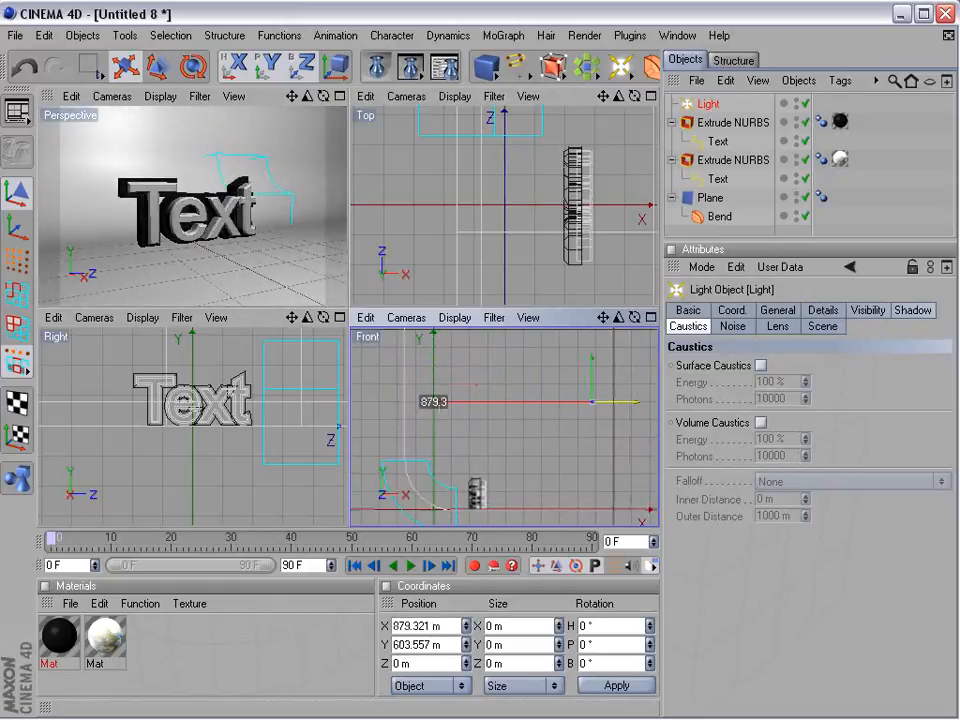
pyautogui.moveTo(596, 400); pyautogui.dragTo(596, 400)
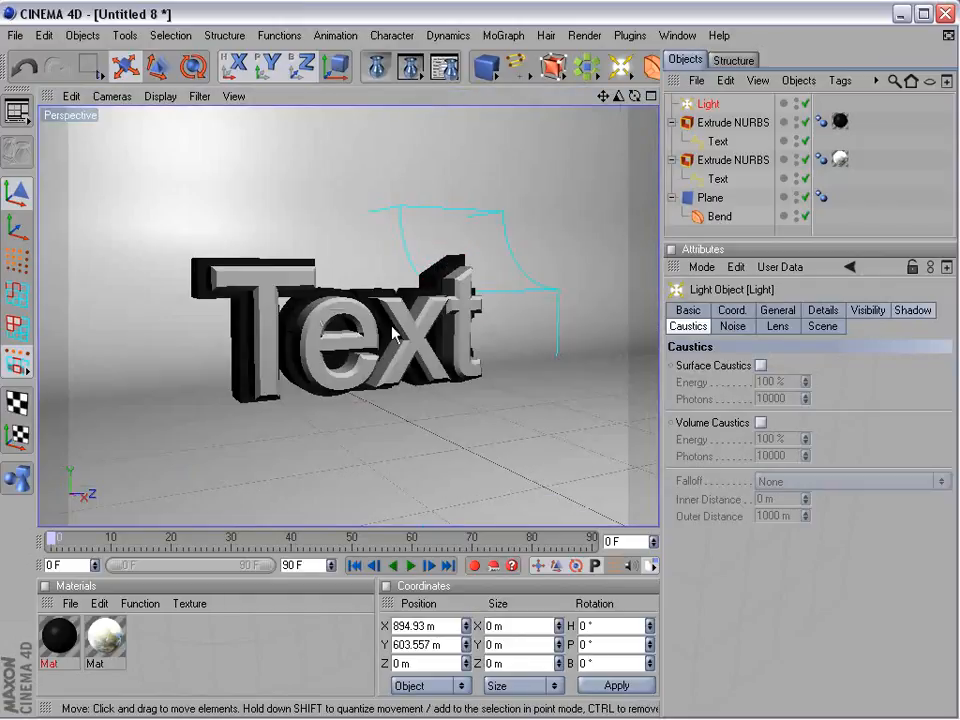
pyautogui.moveTo(444, 328)
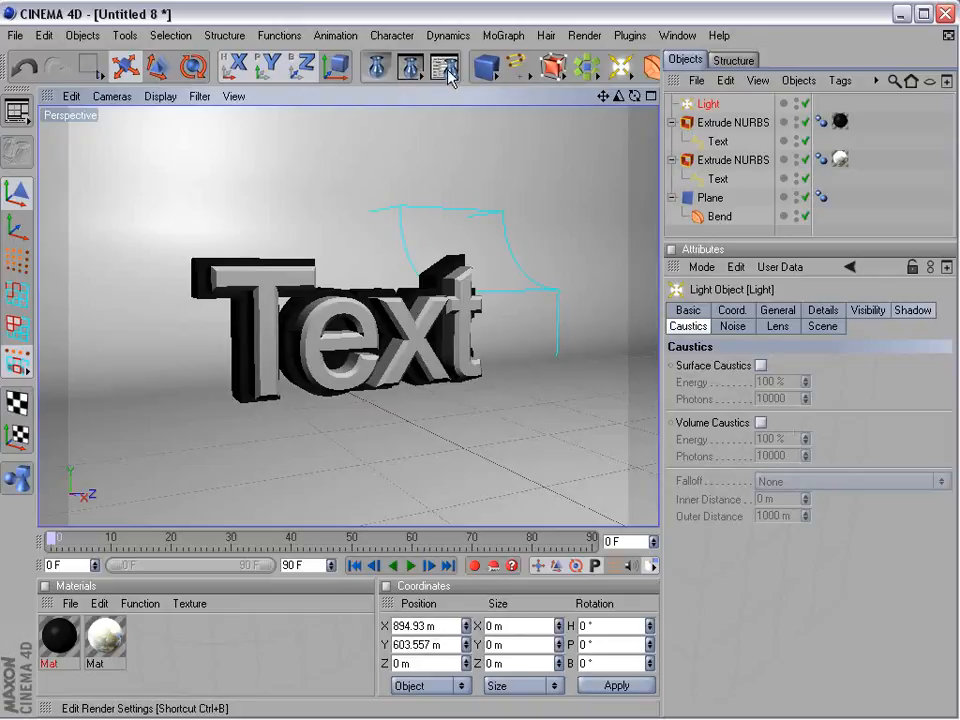
# - Enable Ambient Occlusion's Apply to Scene, render a 640×480 image to Picture Viewer and close it
pyautogui.click(446, 66)
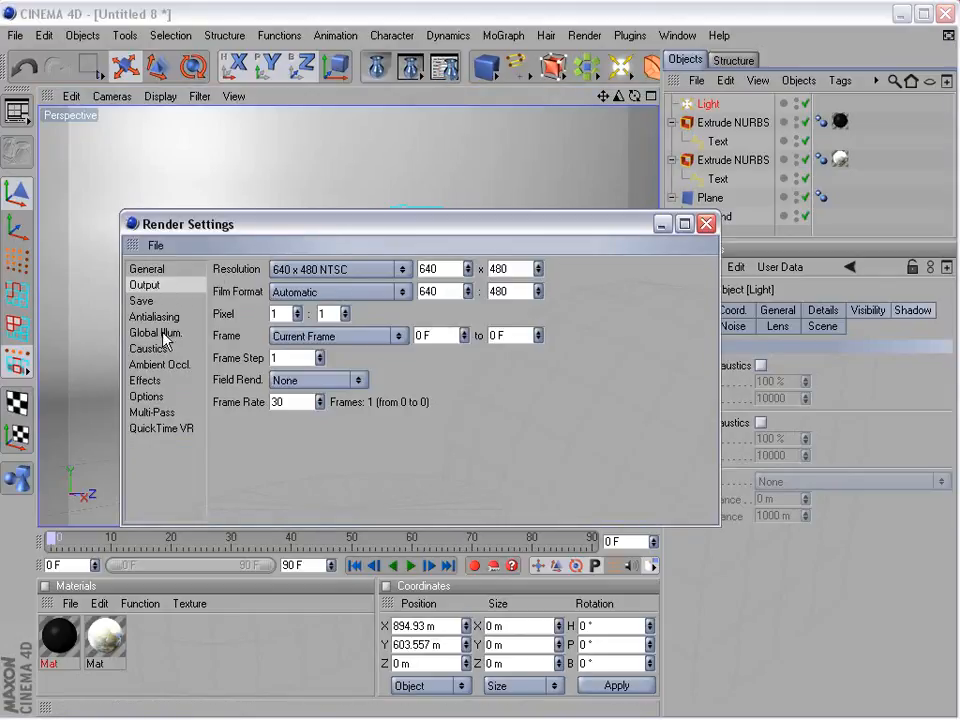
pyautogui.click(156, 364)
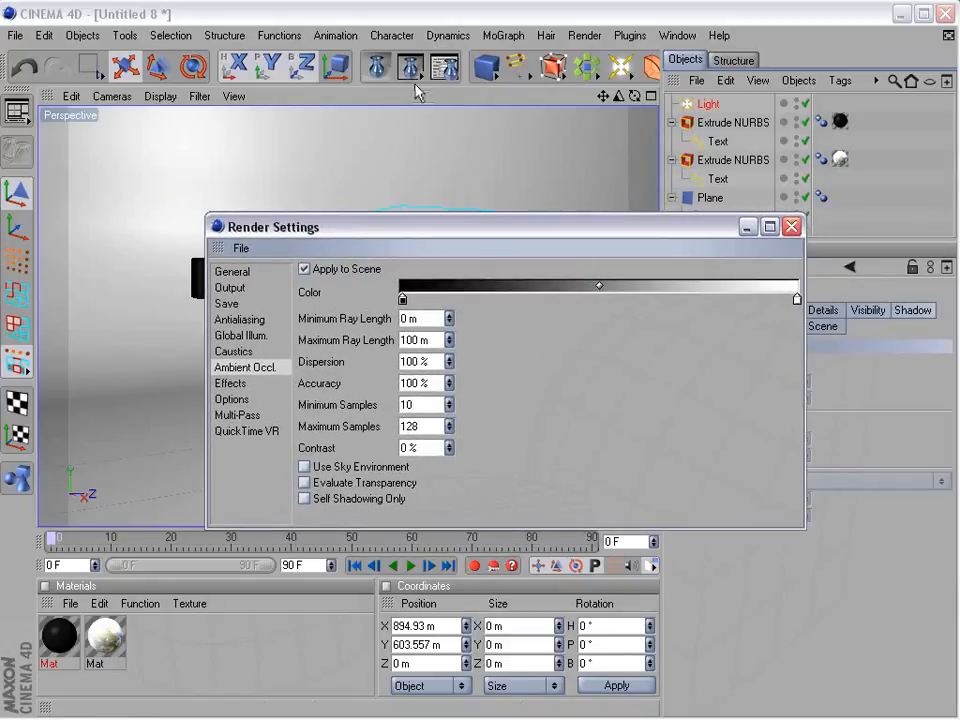
pyautogui.click(410, 68)
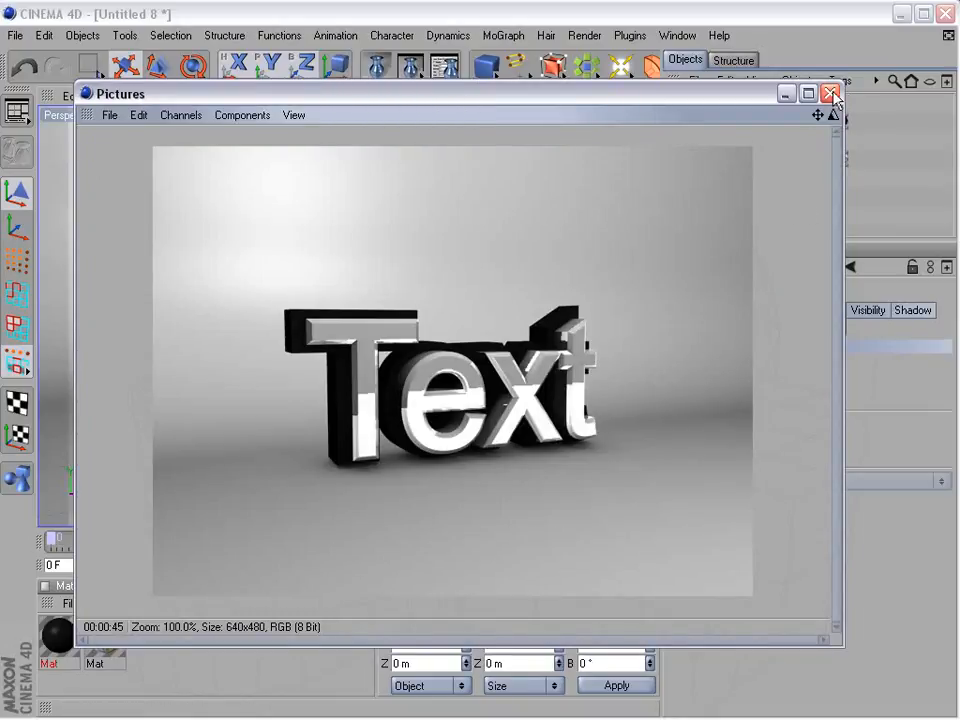
pyautogui.click(832, 94)
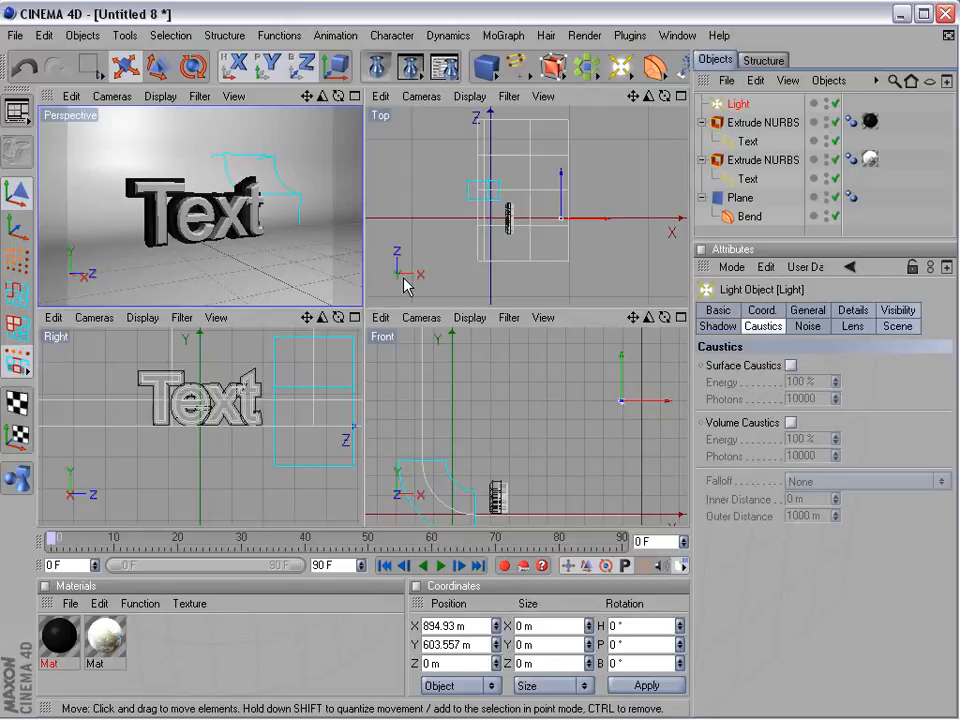
pyautogui.moveTo(404, 280)
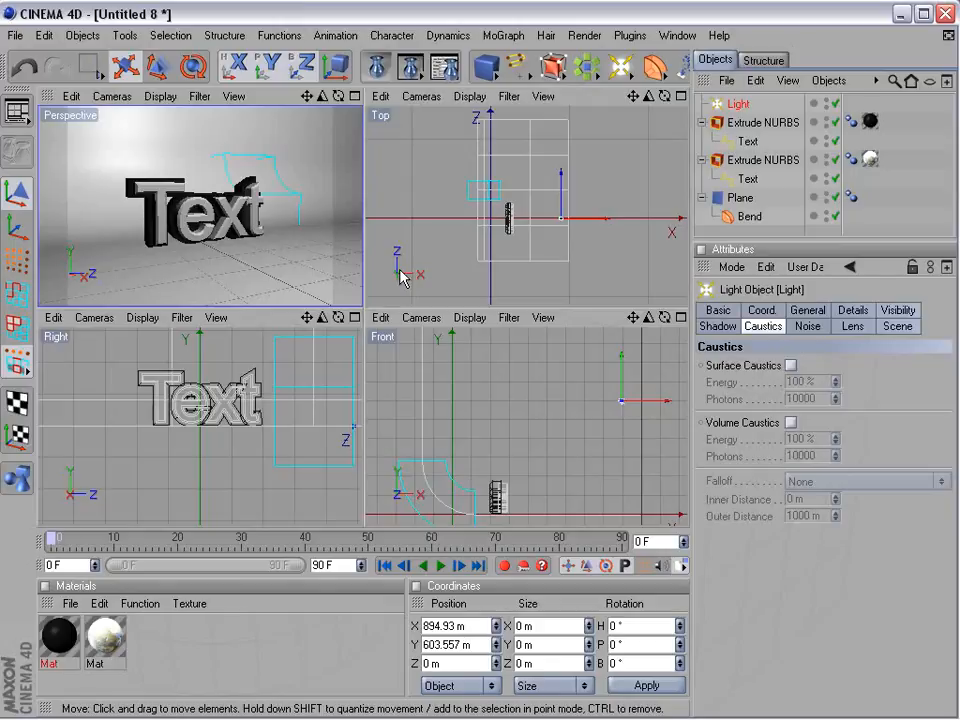